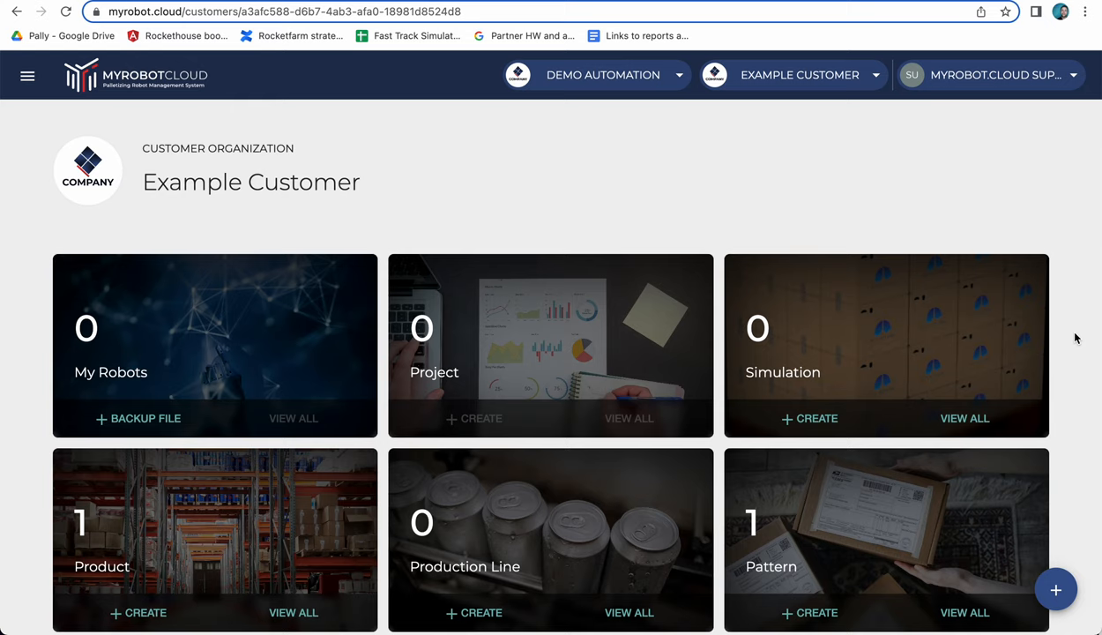
mouse_move(197, 136)
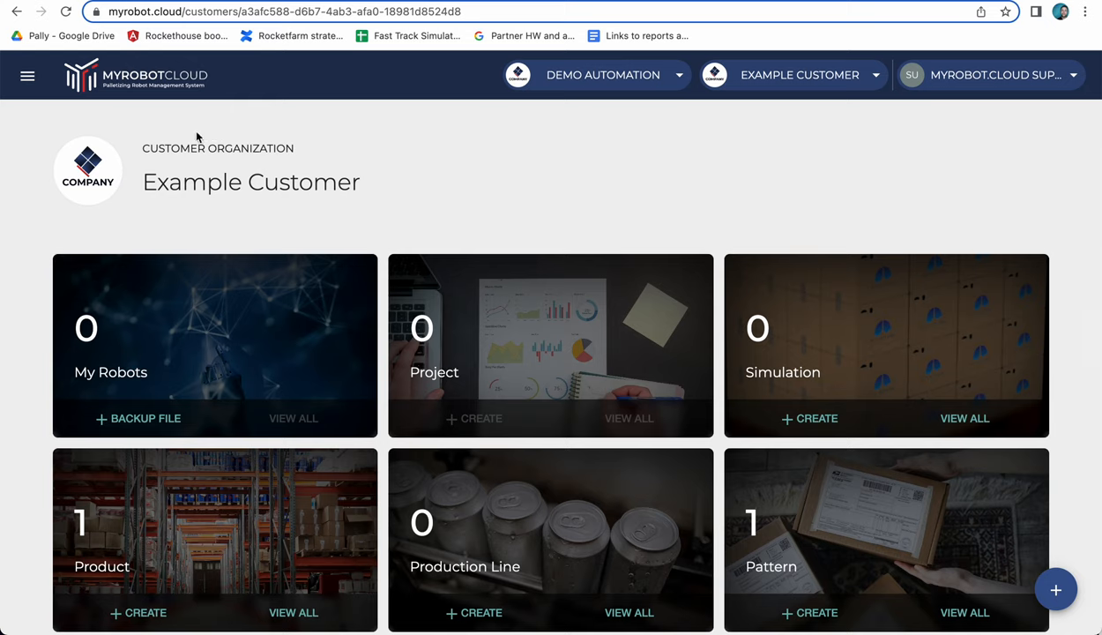
mouse_move(197, 184)
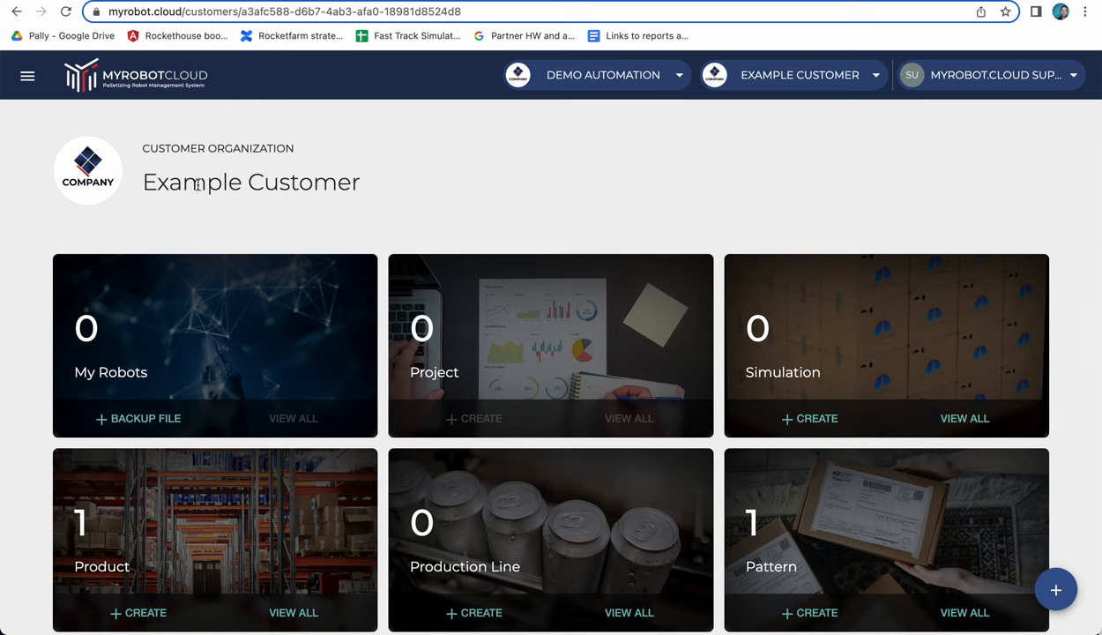
mouse_move(1093, 443)
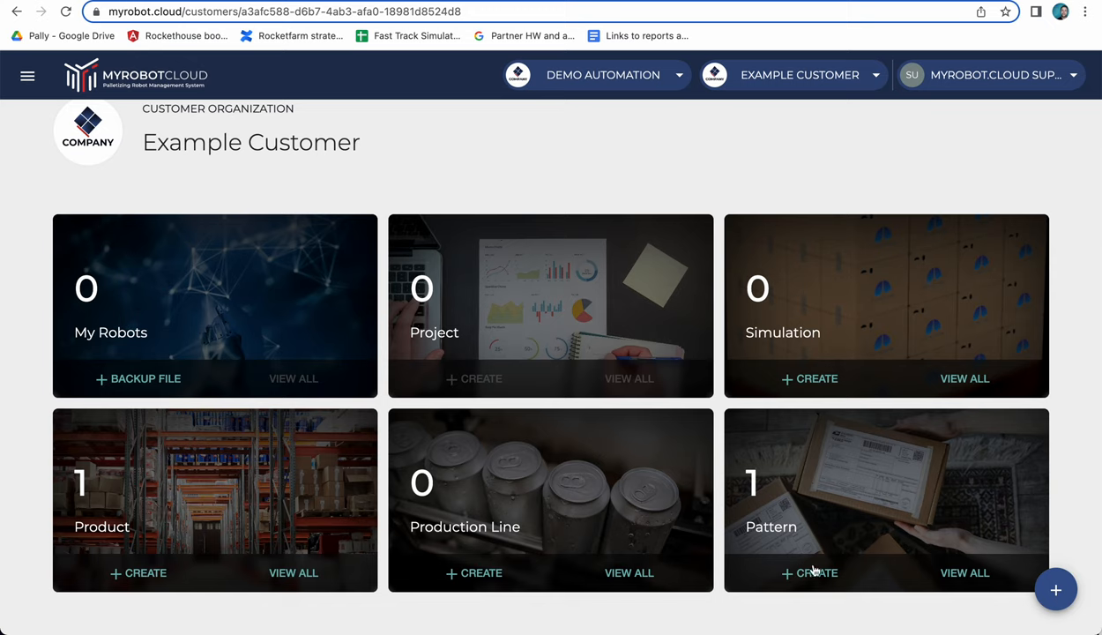
mouse_move(769, 523)
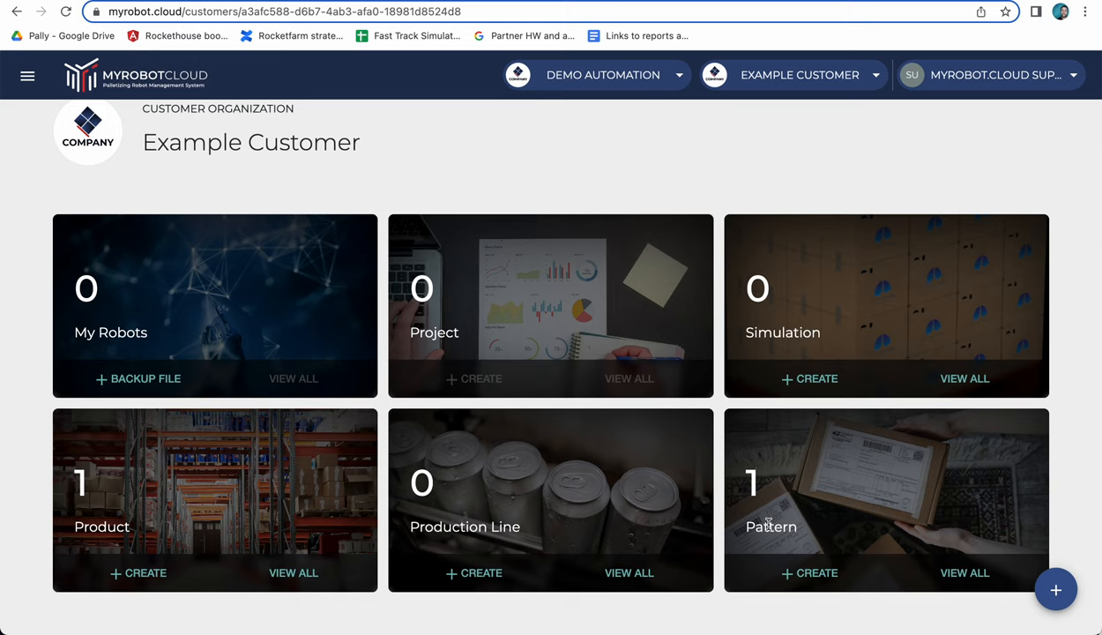
mouse_move(724, 427)
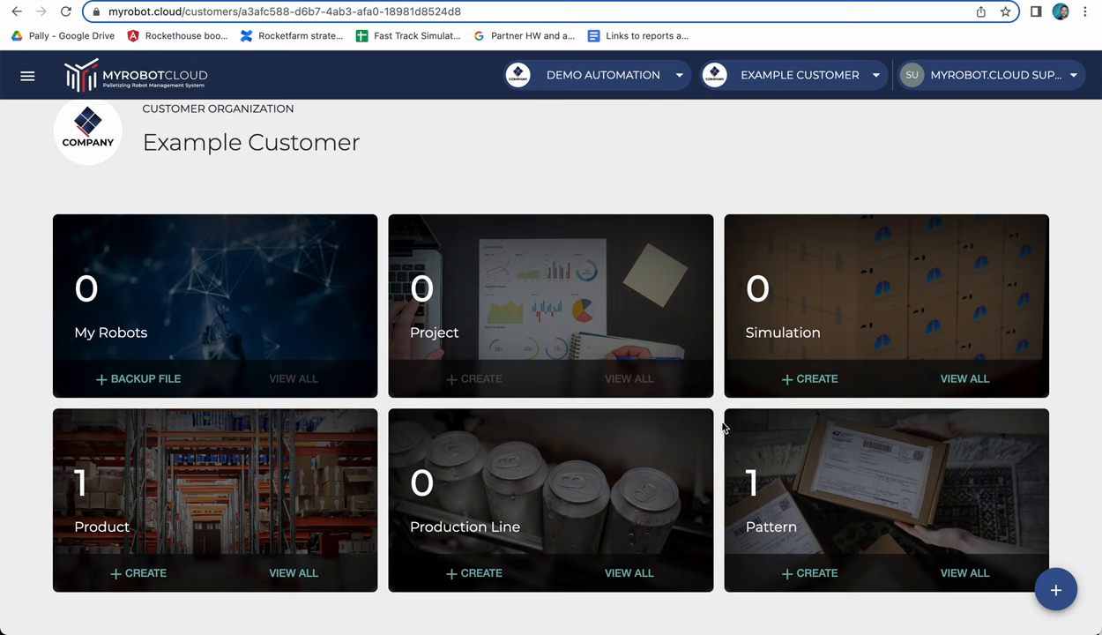
mouse_move(722, 426)
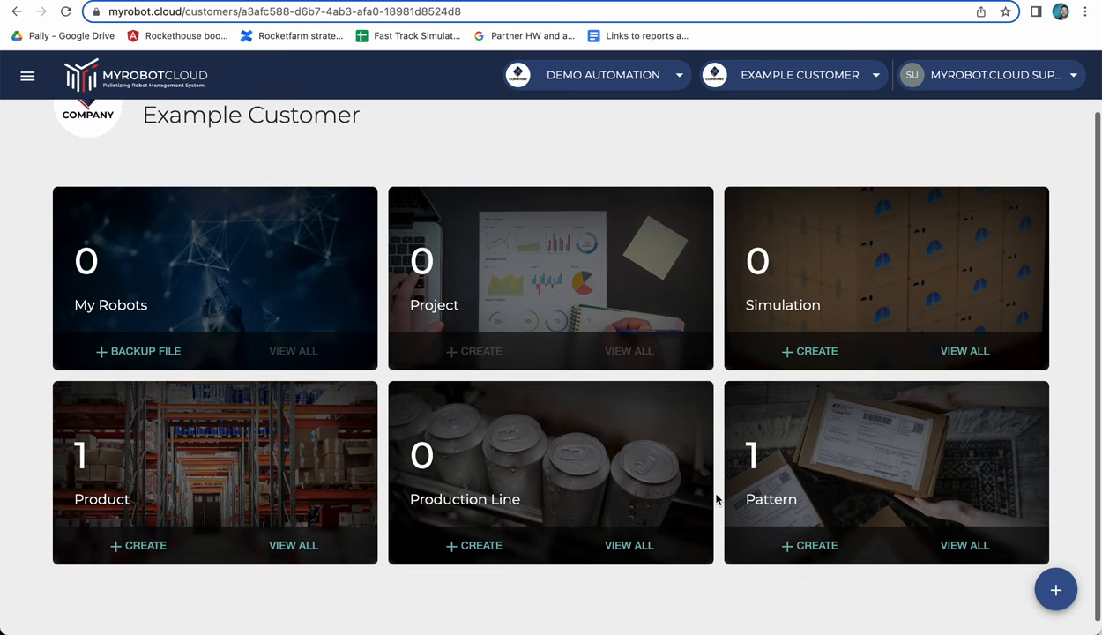
mouse_move(747, 501)
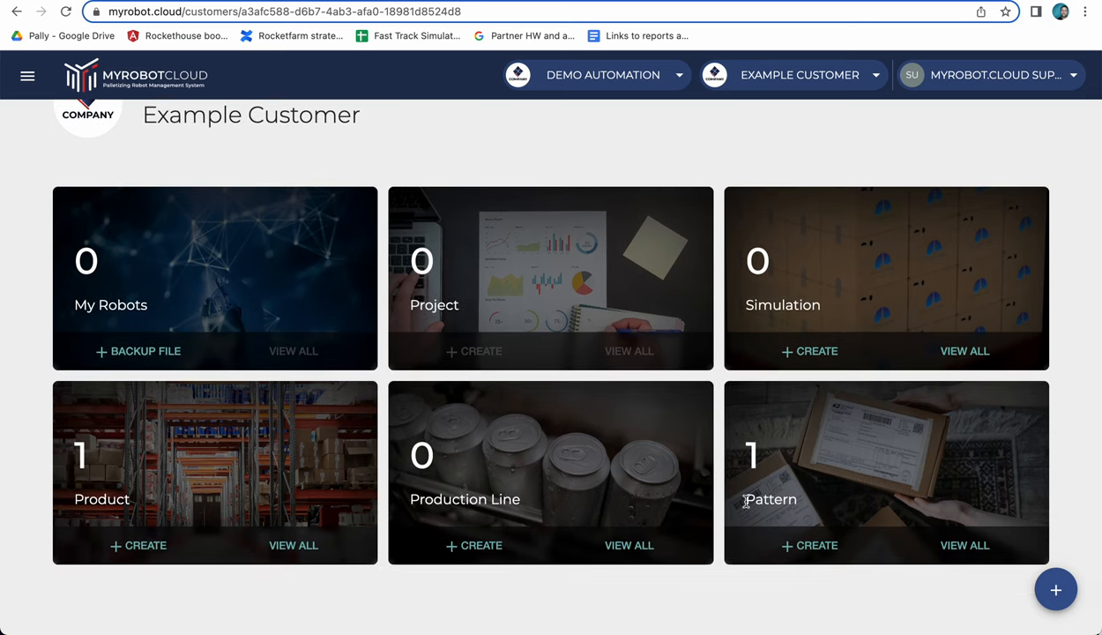
mouse_move(863, 502)
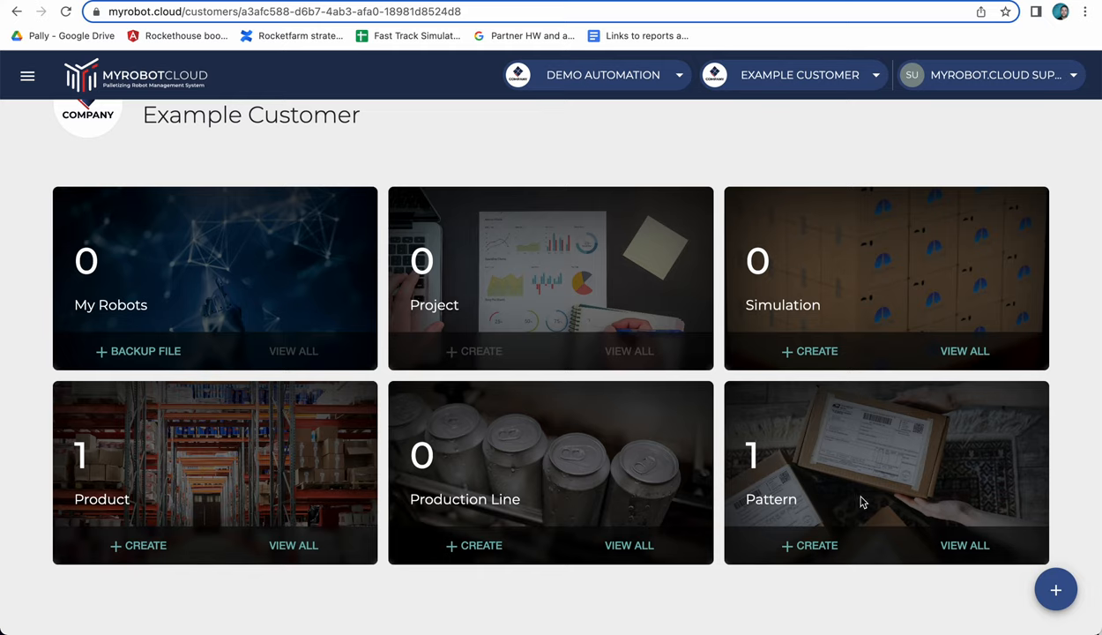
Open the customer's full pattern list and start simulating the Demo pattern
left_click(965, 546)
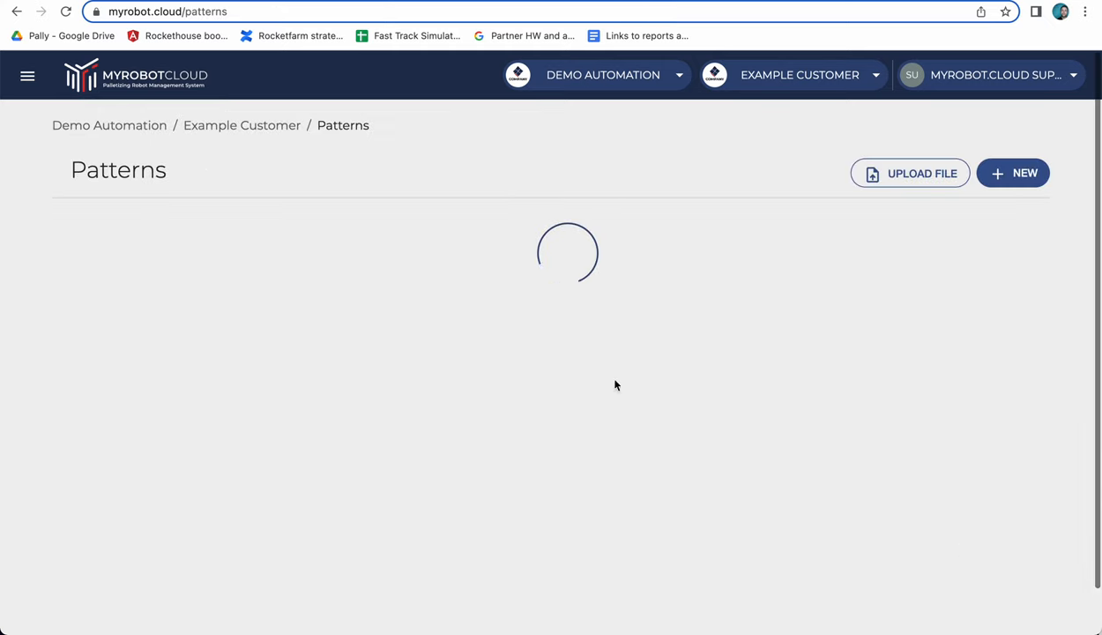
mouse_move(384, 303)
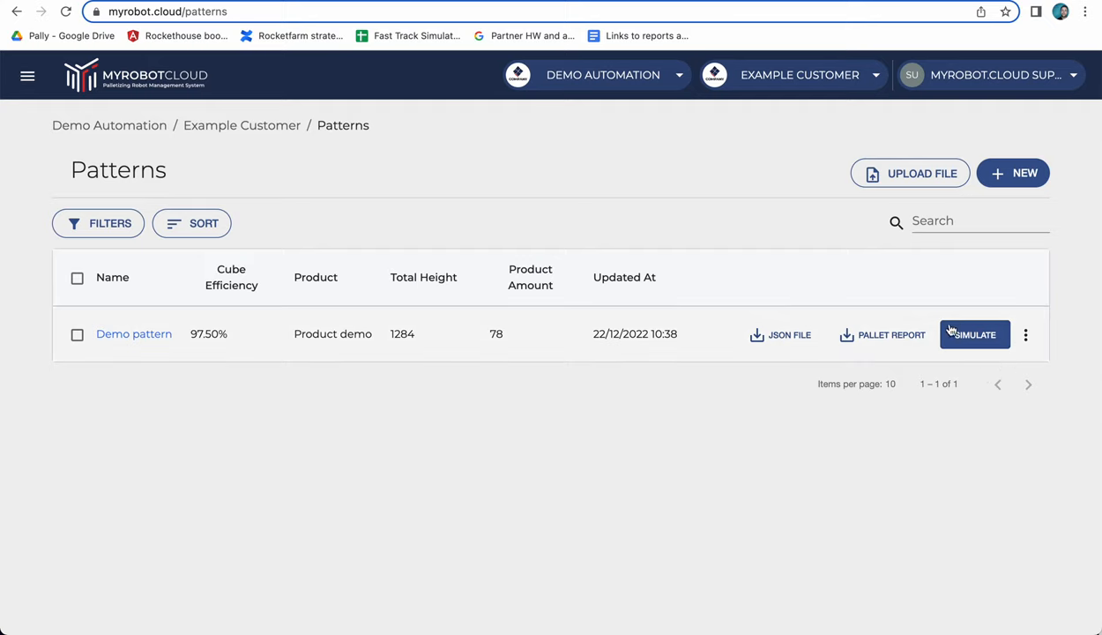
mouse_move(980, 335)
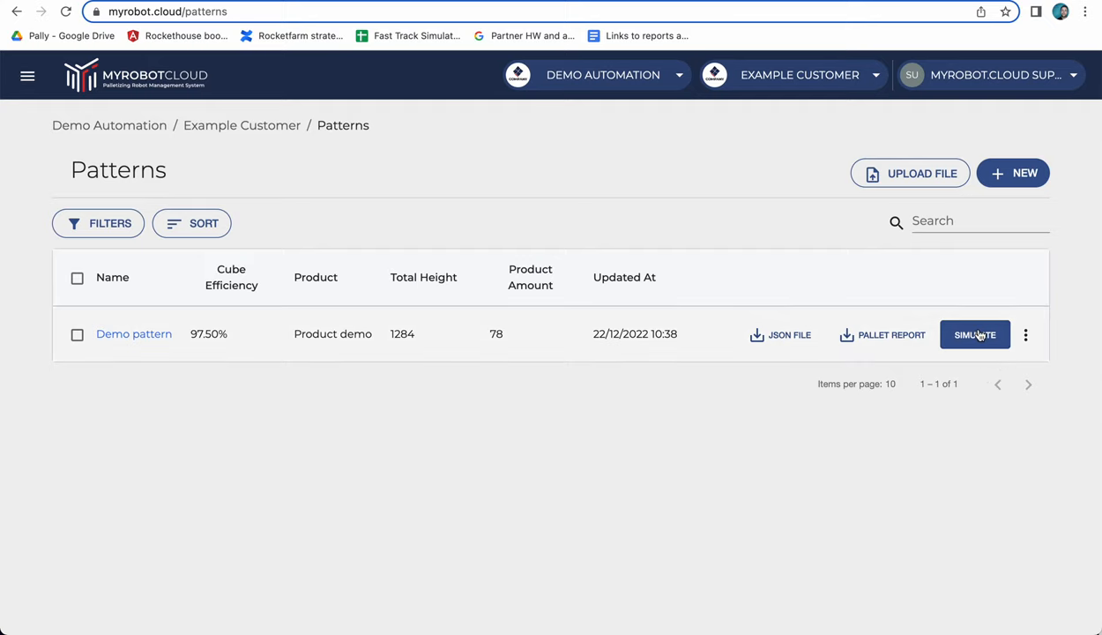
left_click(976, 334)
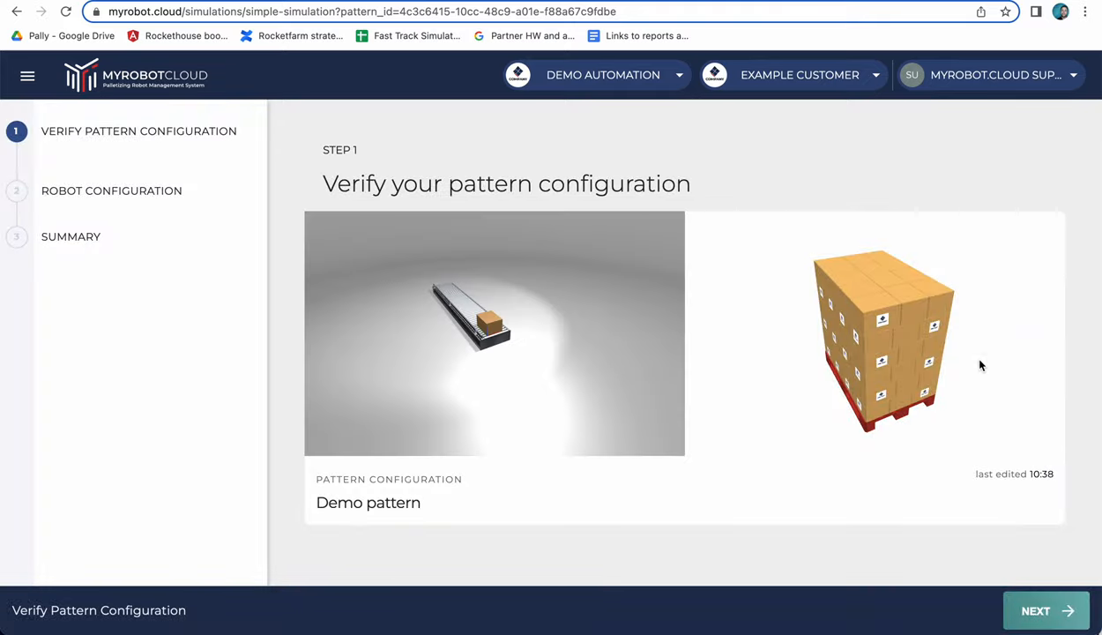
mouse_move(715, 441)
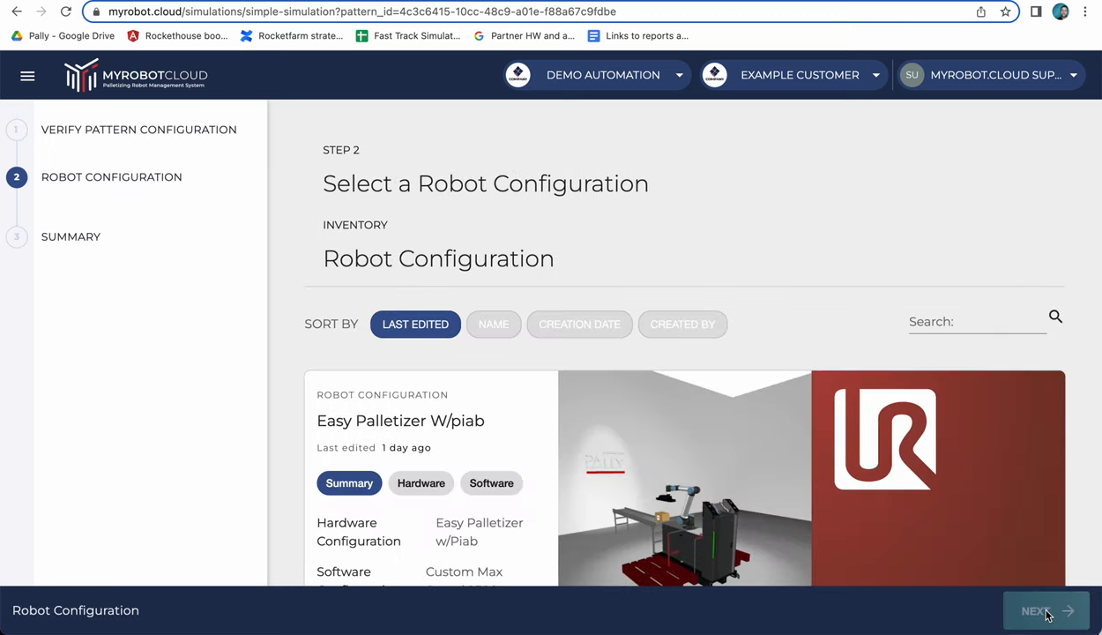
mouse_move(796, 306)
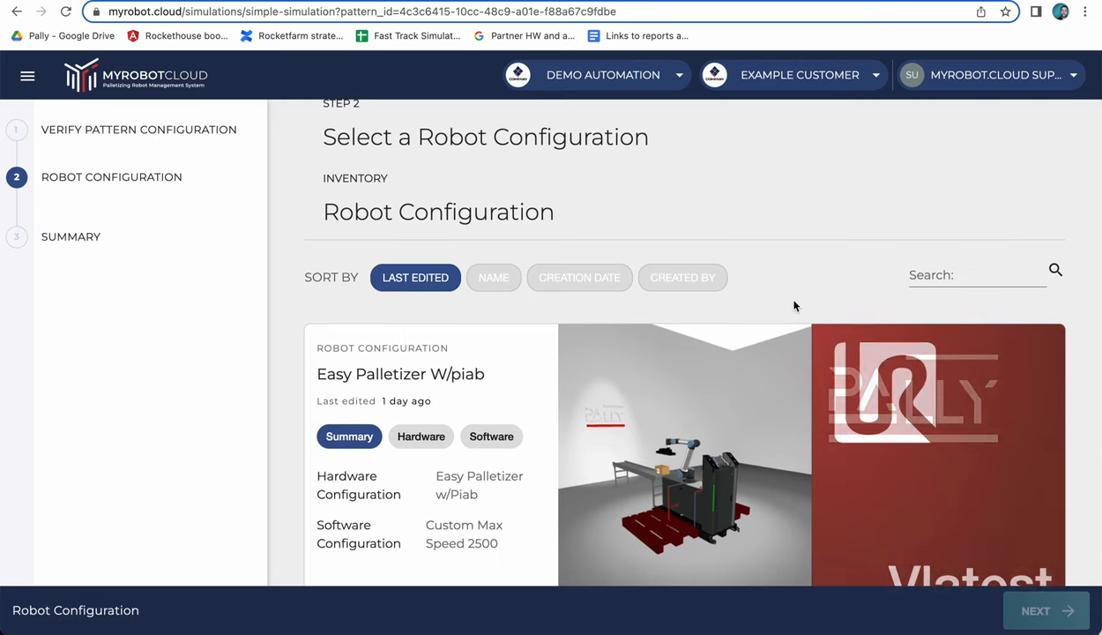
Review the Hardware and Software details of Easy Palletizer W/piab, then select that configuration
scroll("down", 3)
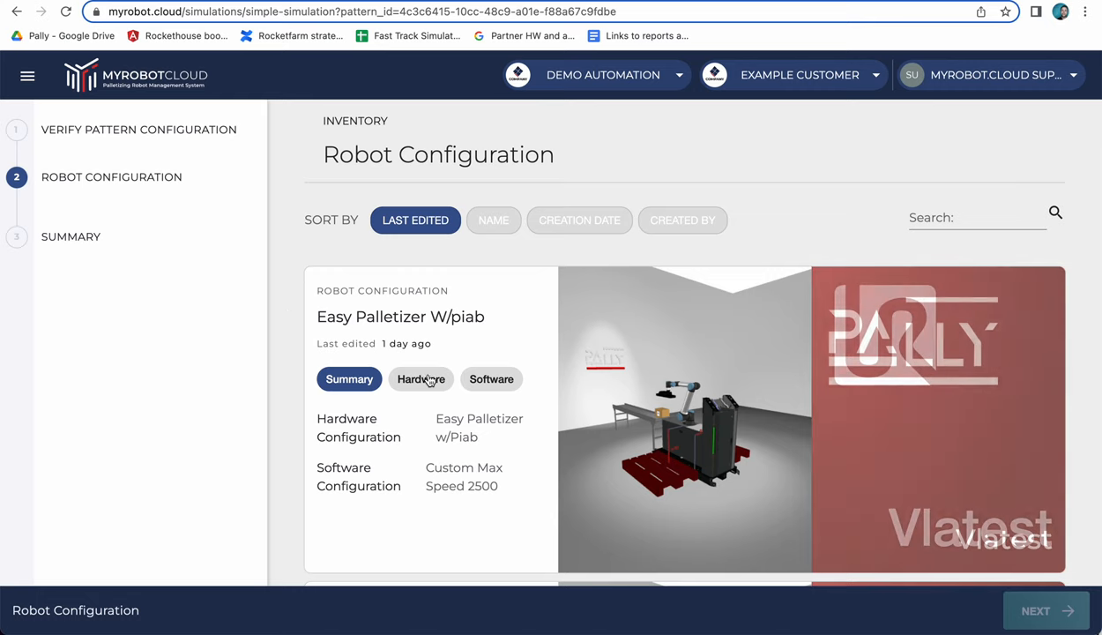
left_click(421, 380)
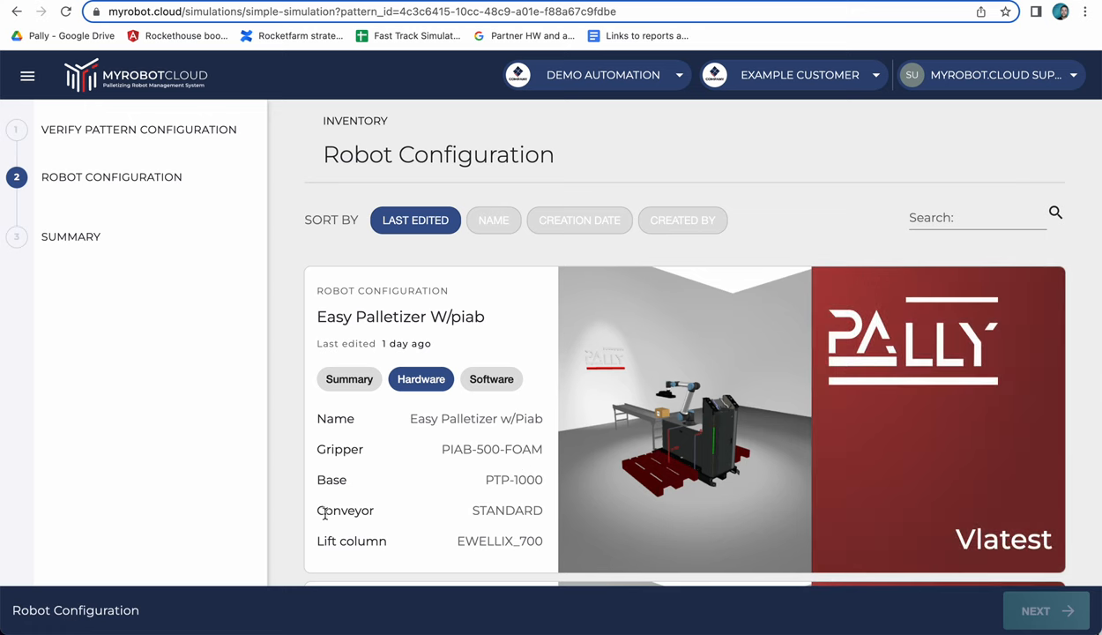
mouse_move(357, 536)
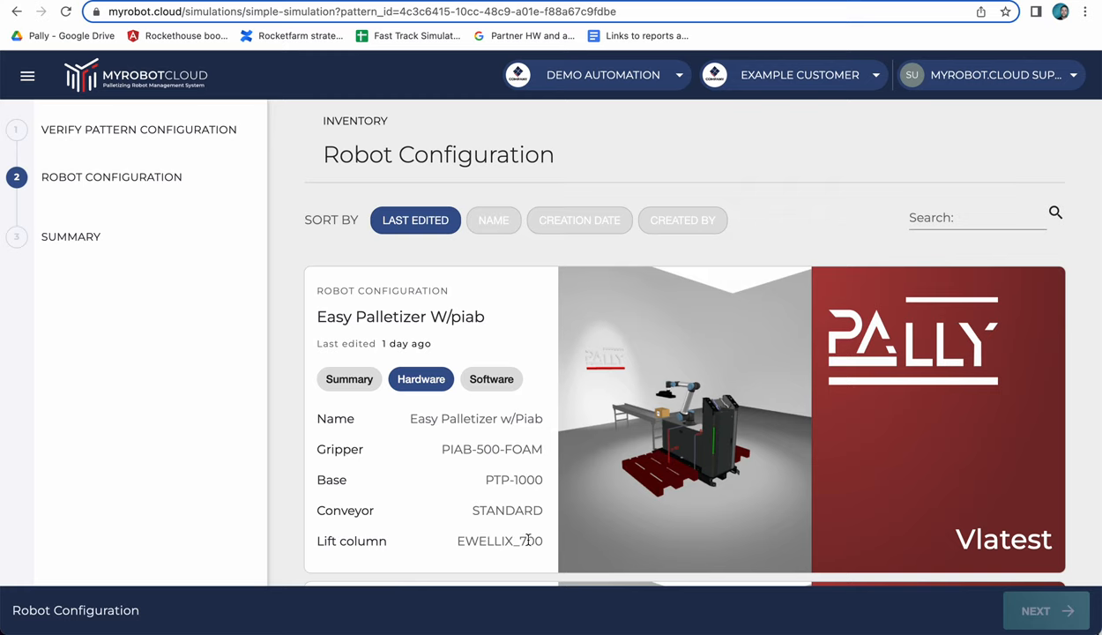
left_click(491, 379)
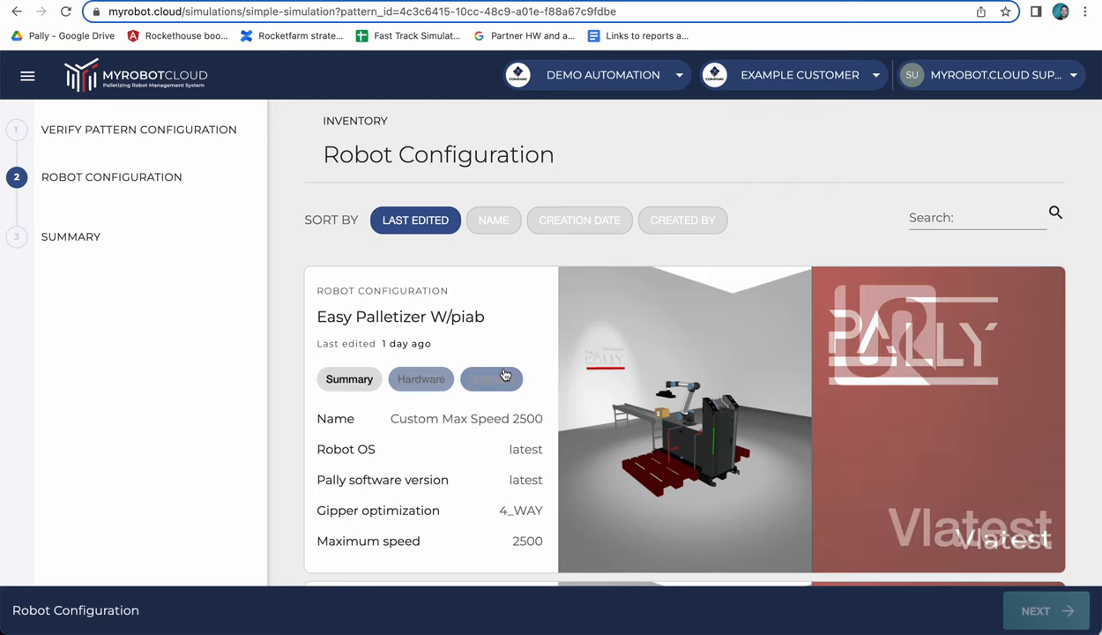
left_click(492, 379)
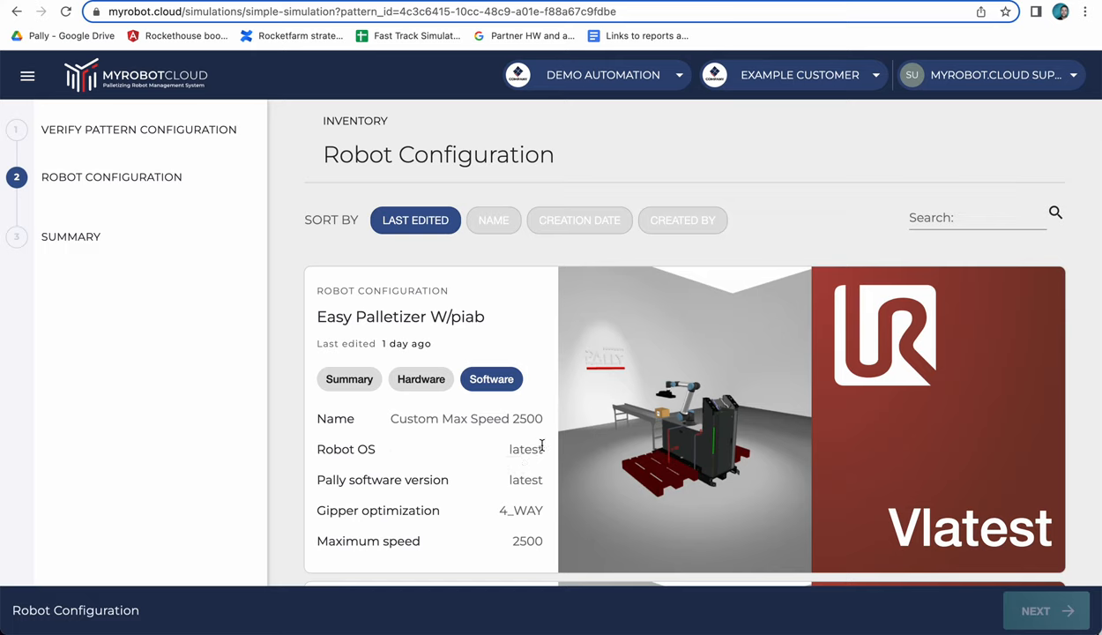
mouse_move(508, 480)
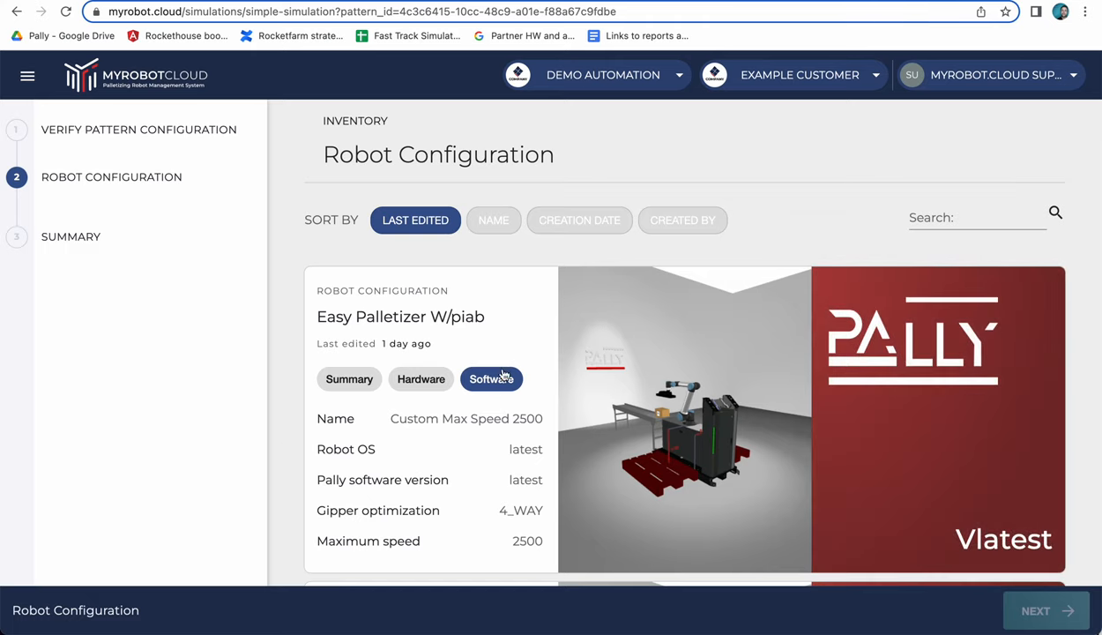
left_click(348, 379)
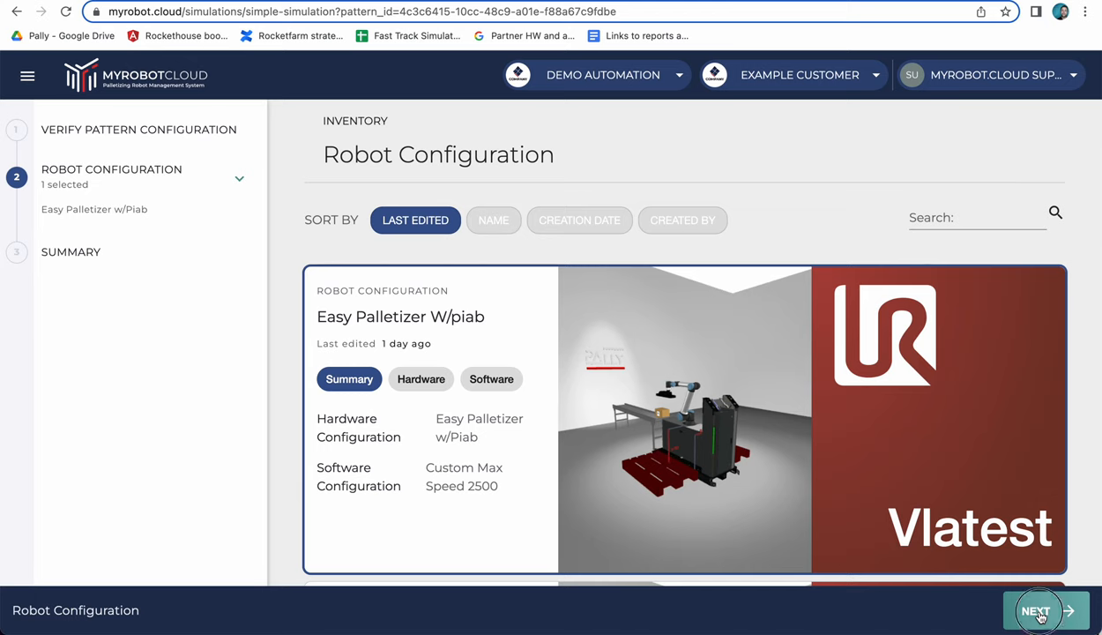
Go to step 3 Summary and scroll through the Demo pattern and configuration details
left_click(1046, 611)
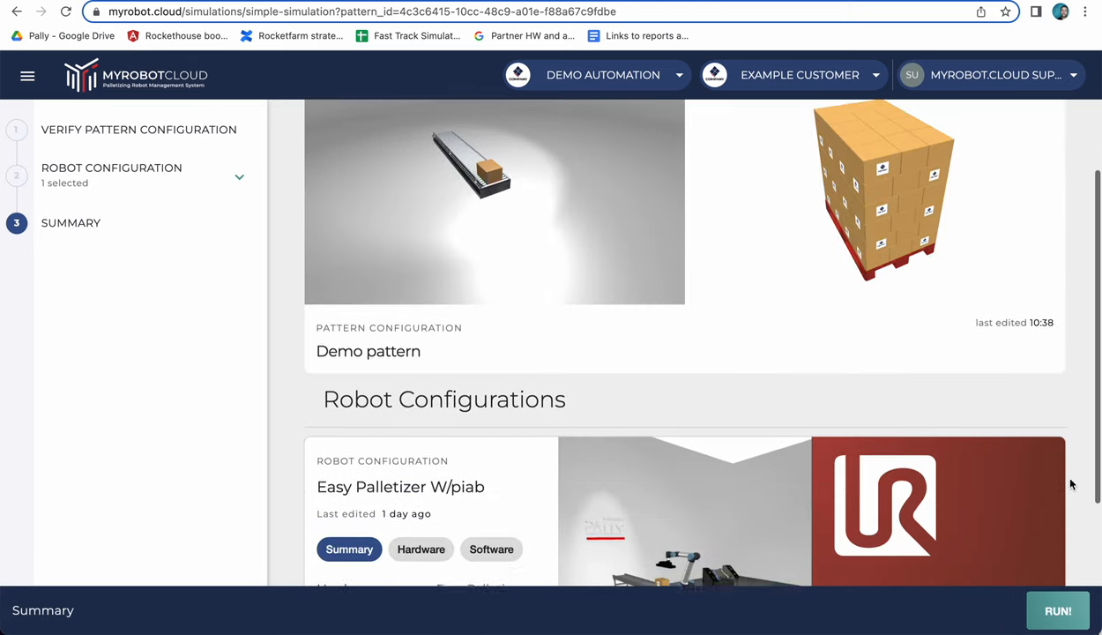
scroll("down", 3)
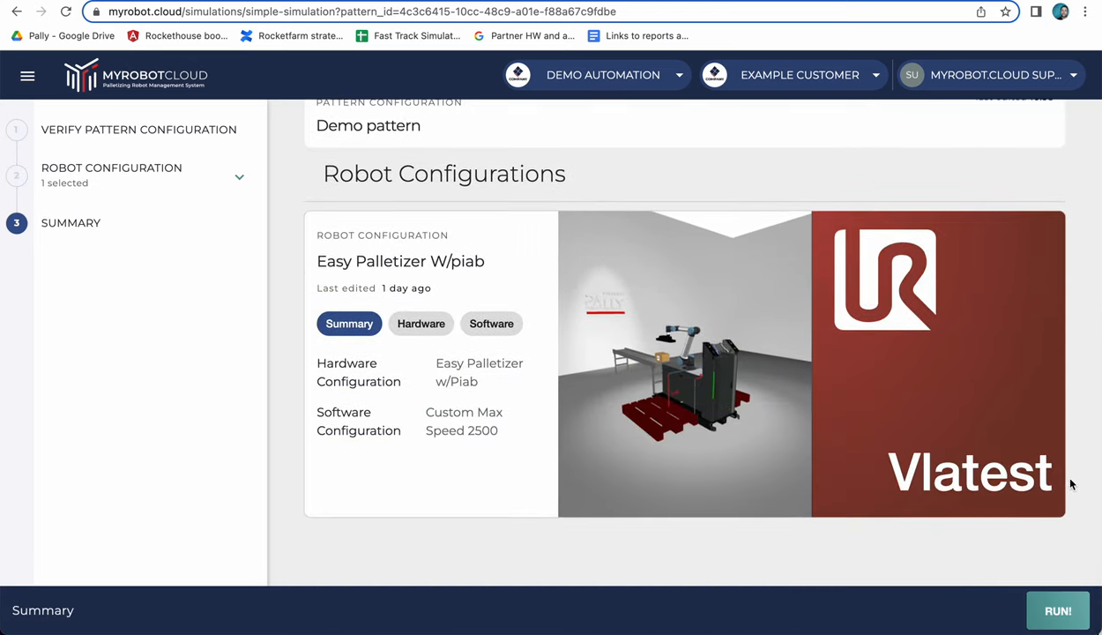
scroll("up", 3)
type("Demo sim")
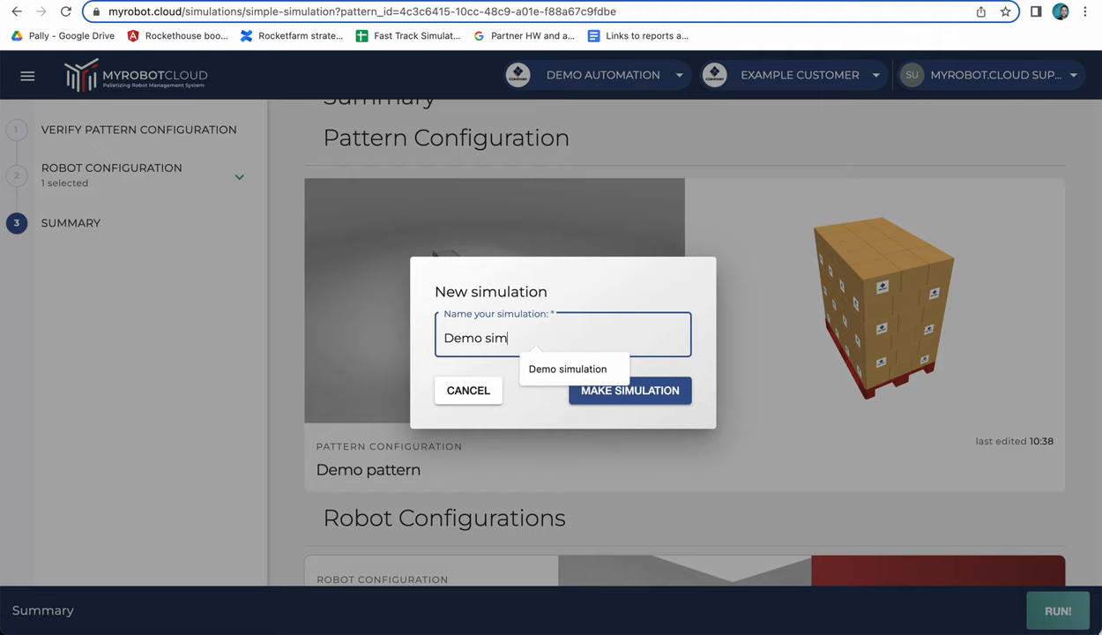
Accept the name 'Demo simulation' and create the simulation
left_click(568, 369)
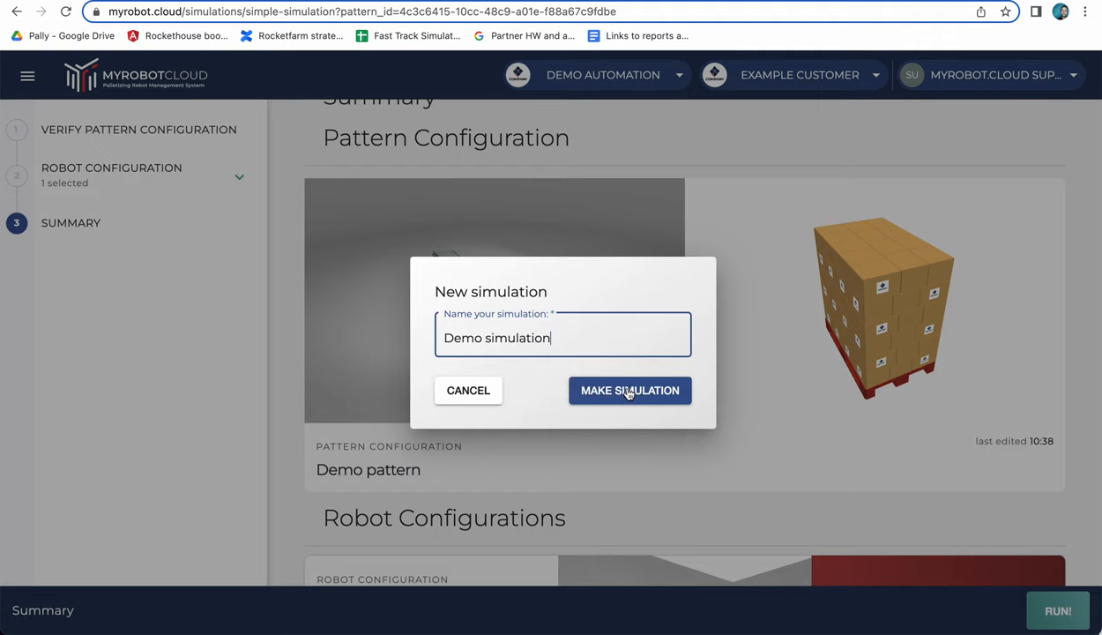
left_click(630, 390)
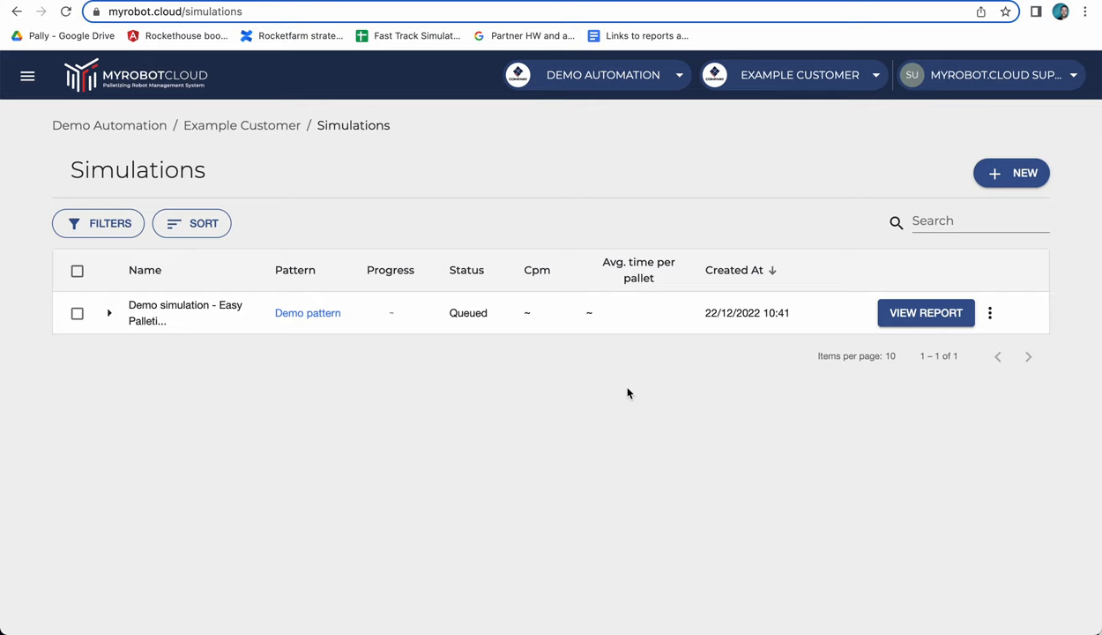
mouse_move(183, 316)
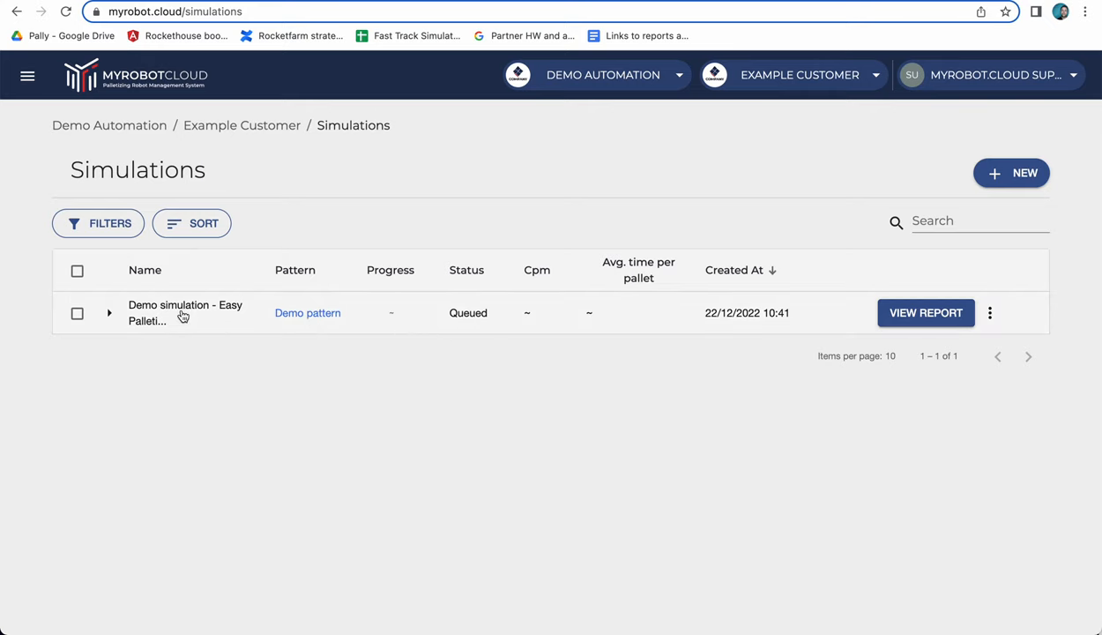
mouse_move(470, 322)
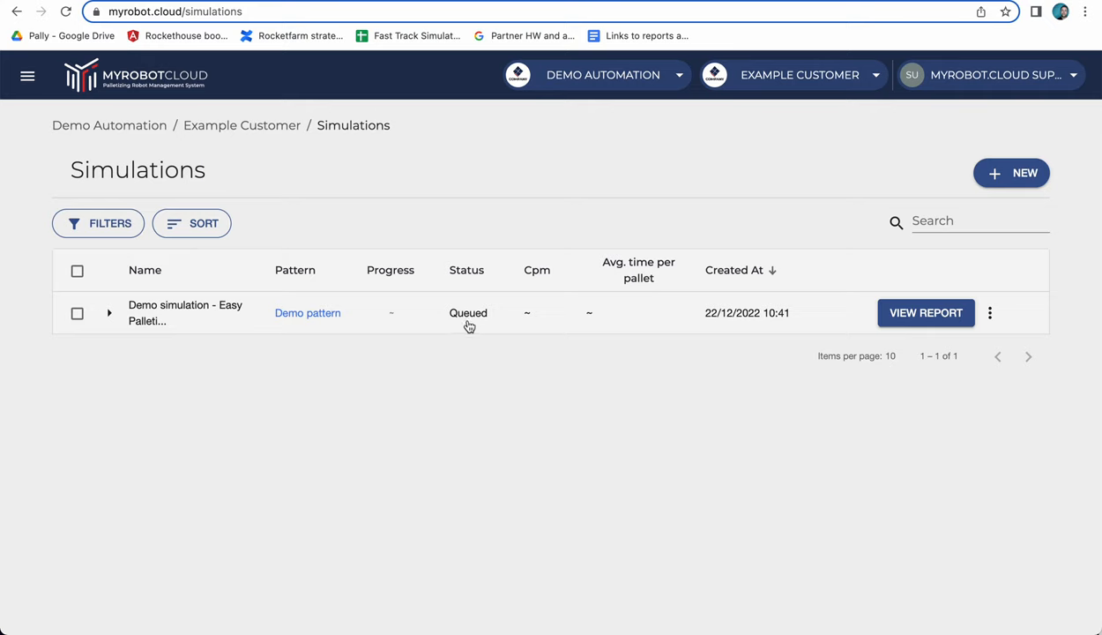
mouse_move(466, 350)
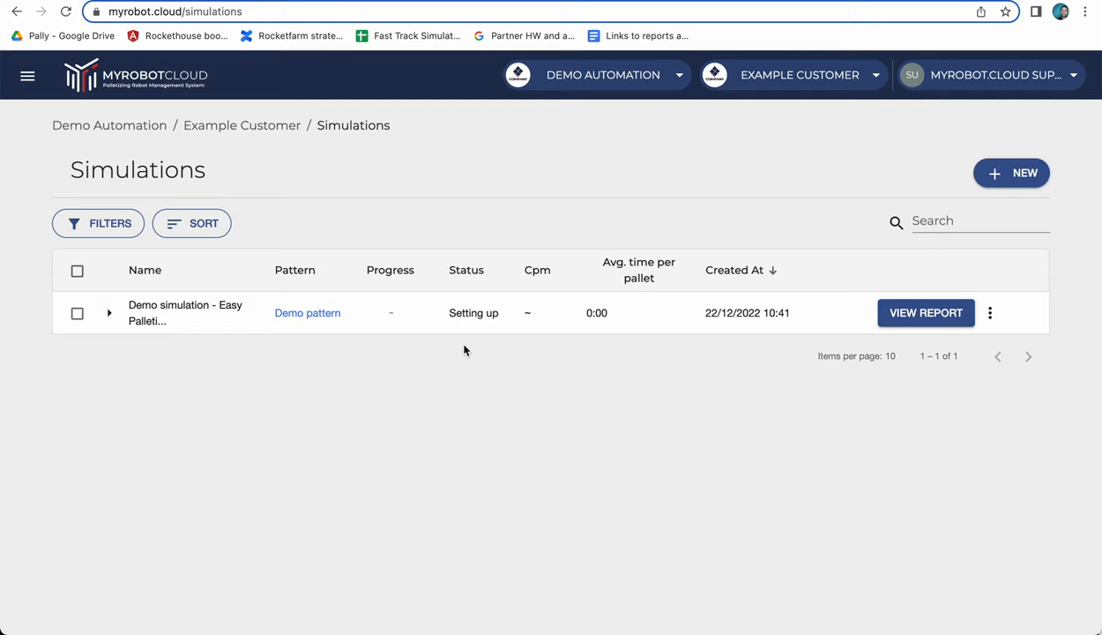
mouse_move(468, 304)
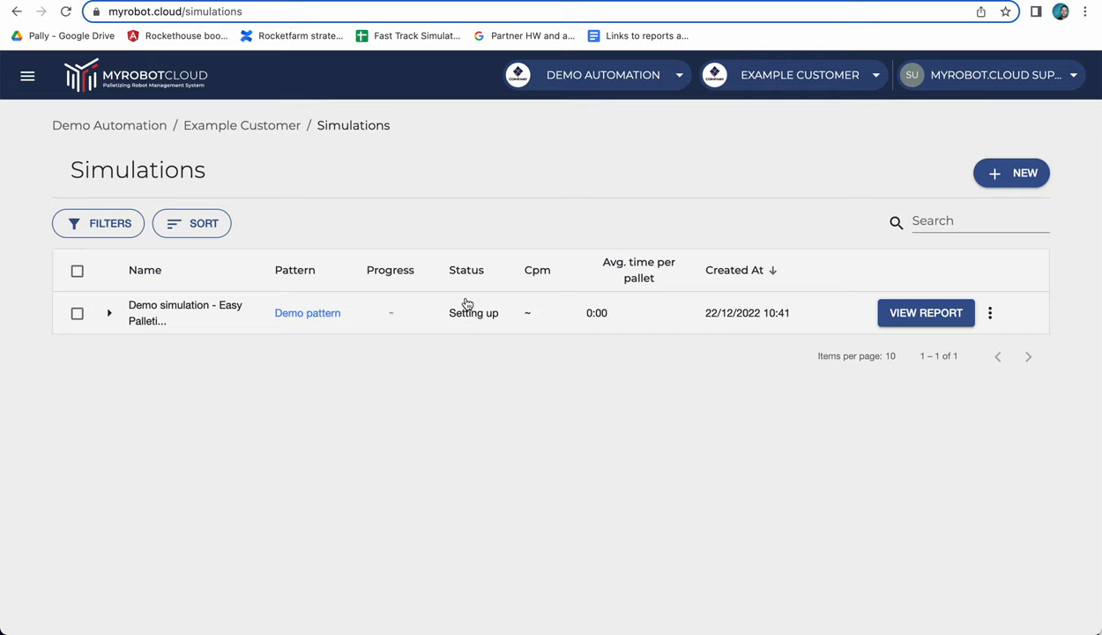
mouse_move(504, 325)
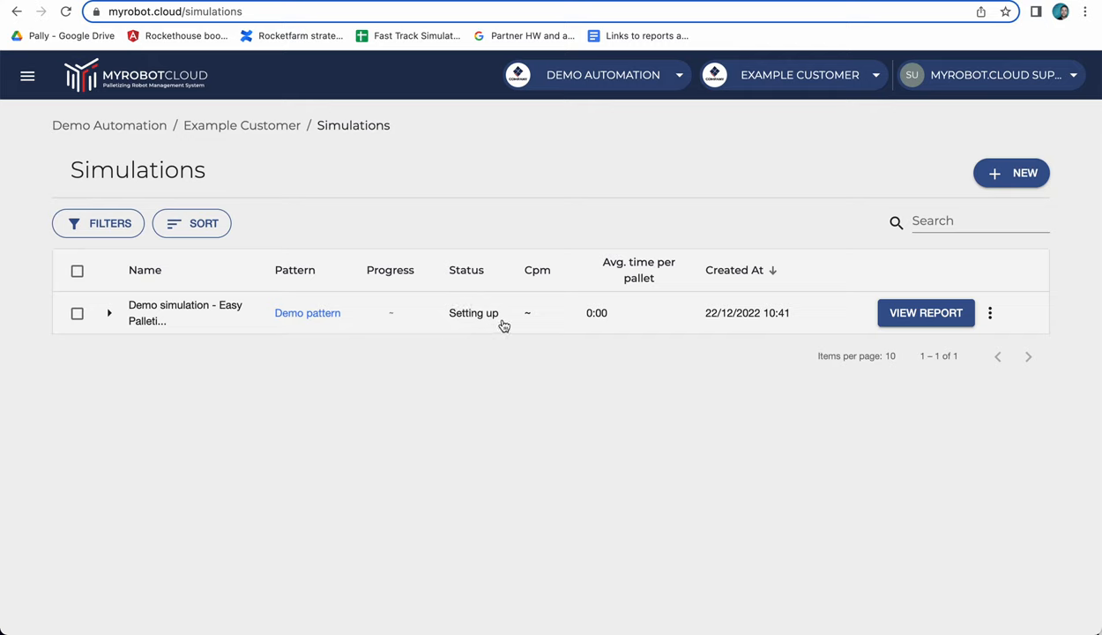
mouse_move(486, 328)
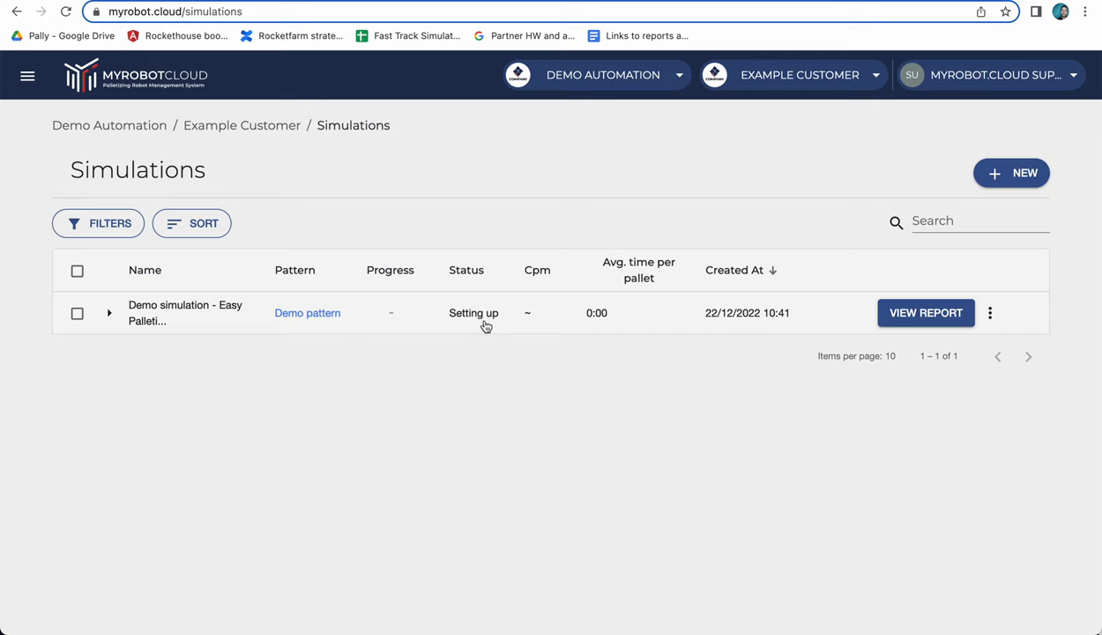
mouse_move(386, 314)
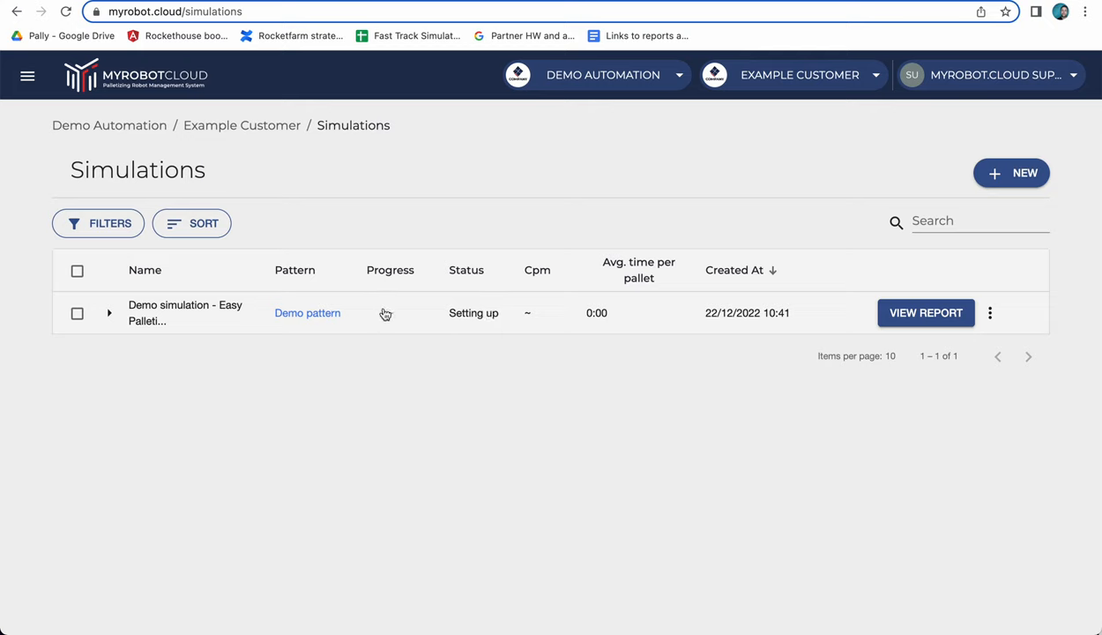
mouse_move(392, 322)
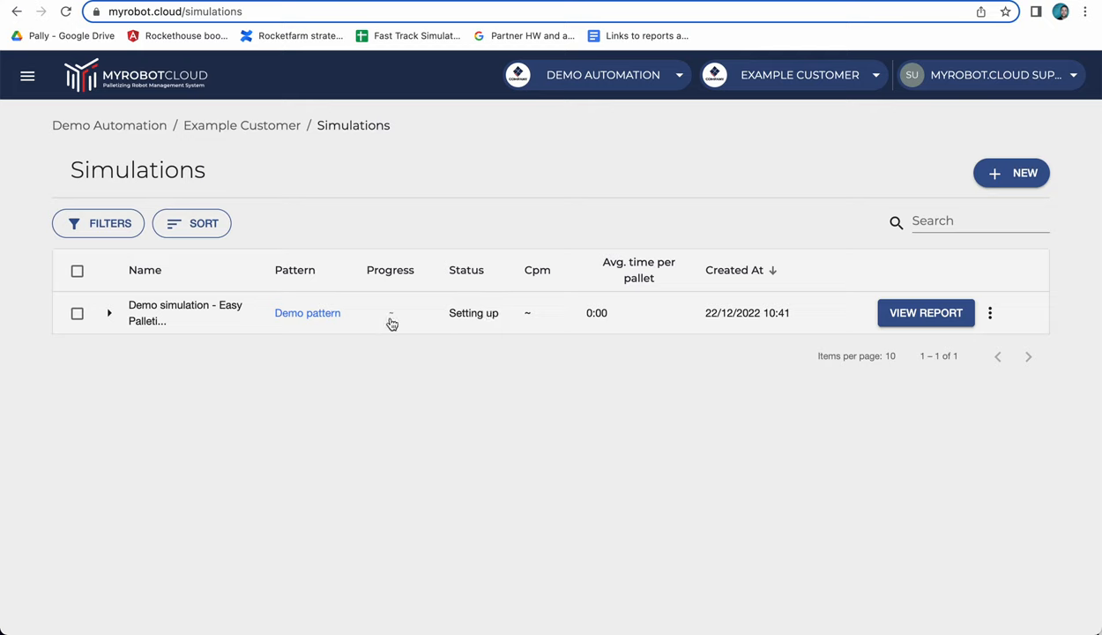
mouse_move(405, 317)
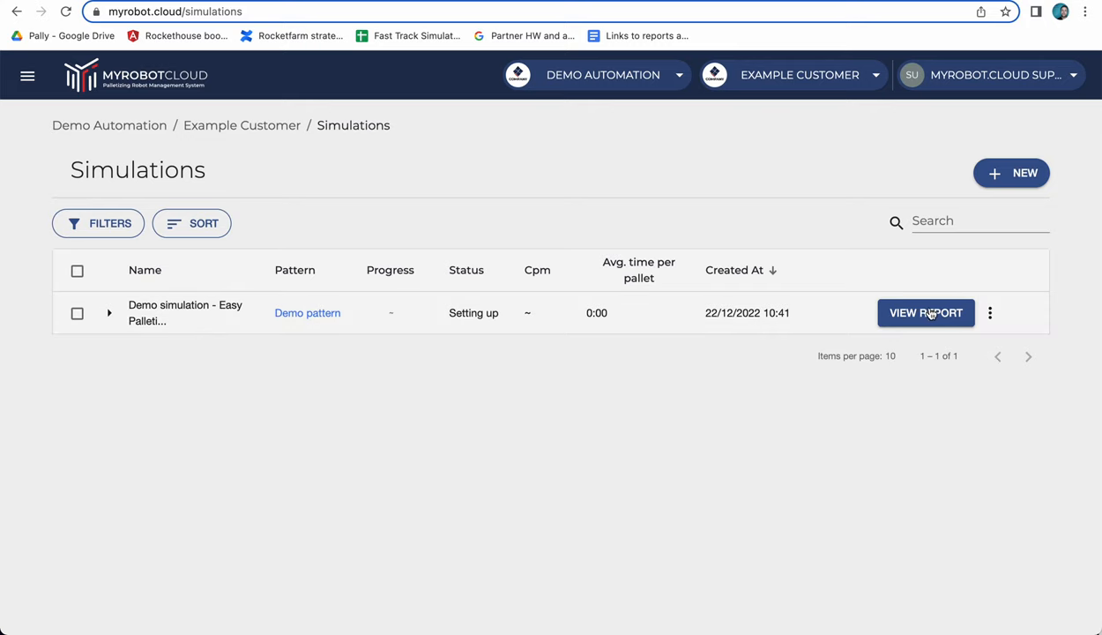
mouse_move(924, 319)
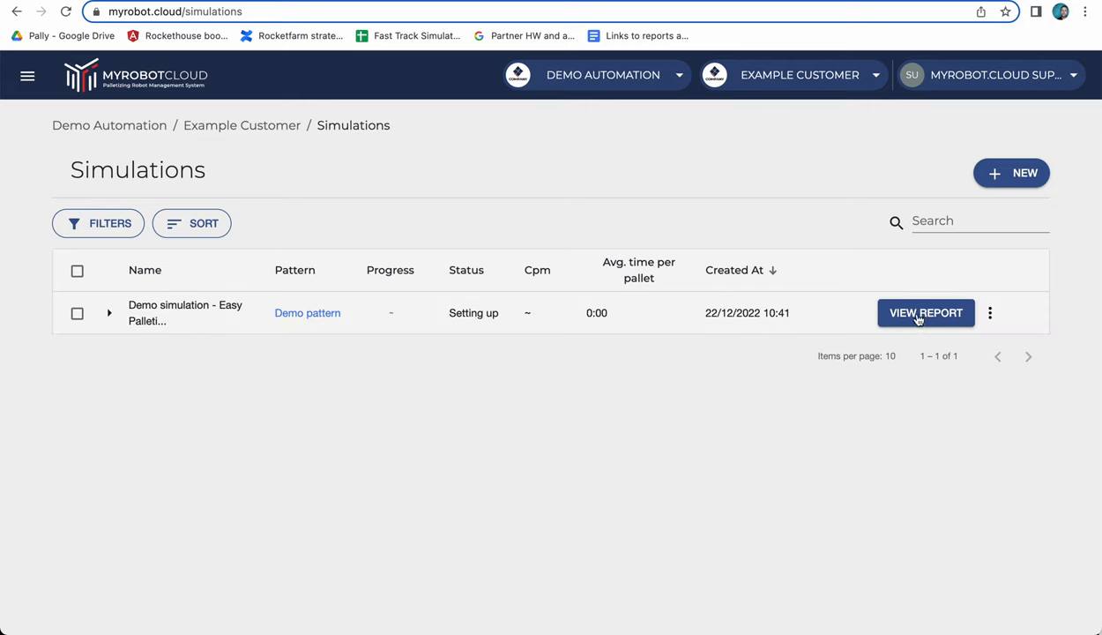
mouse_move(728, 404)
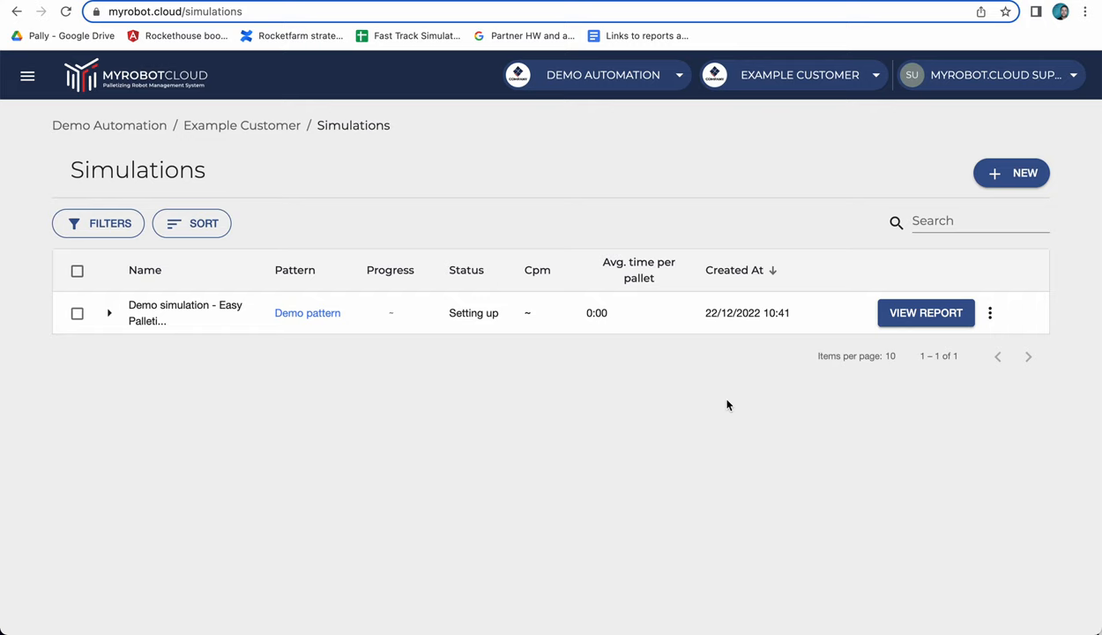
mouse_move(751, 218)
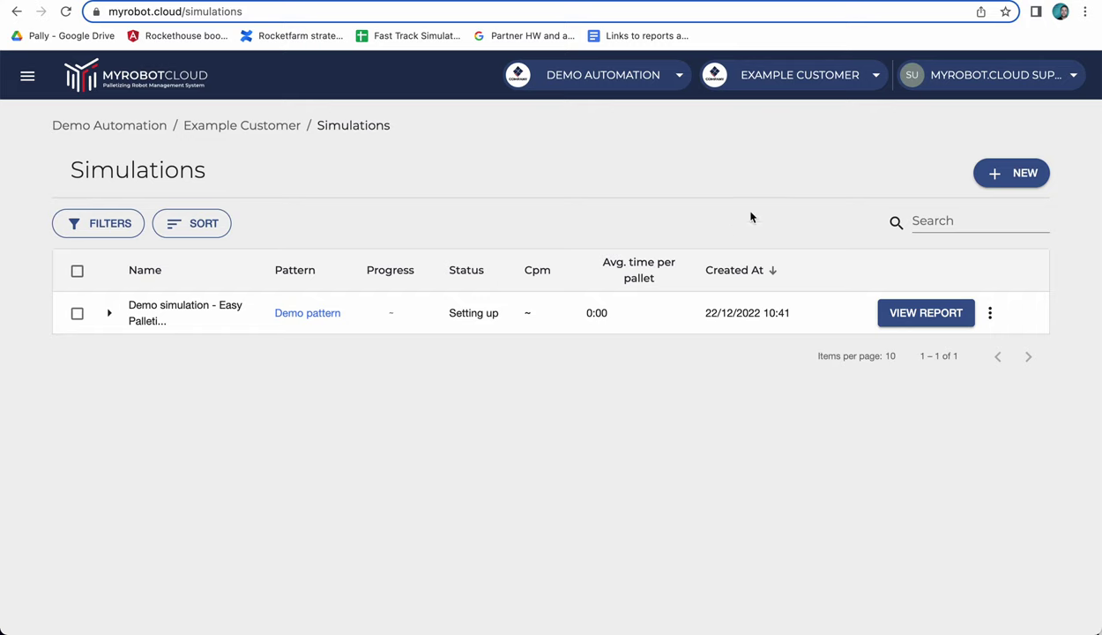
mouse_move(801, 232)
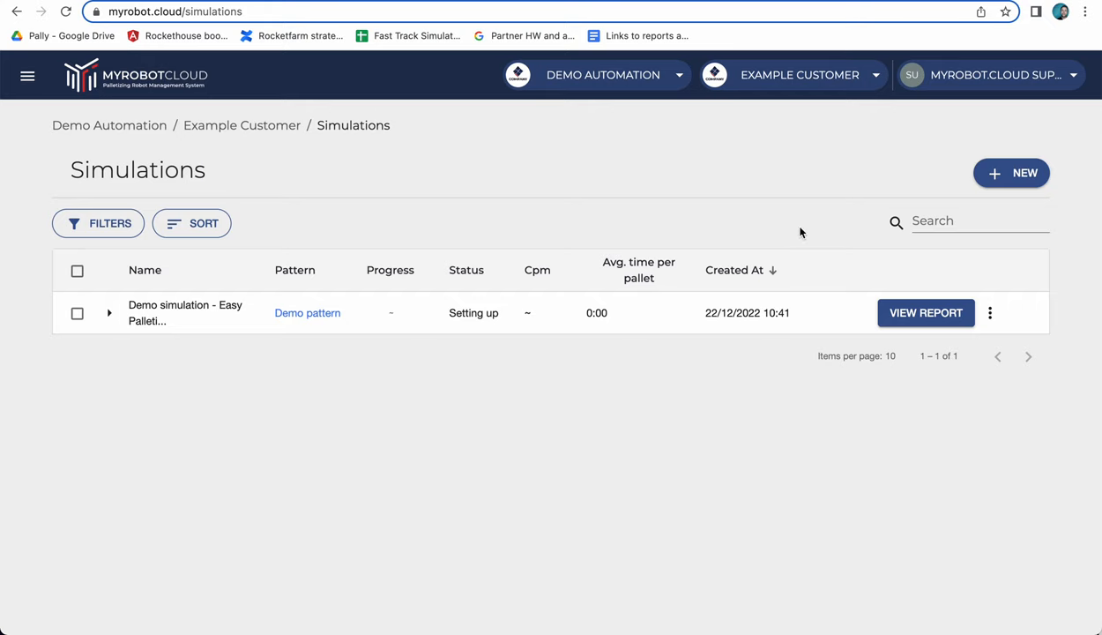
mouse_move(801, 116)
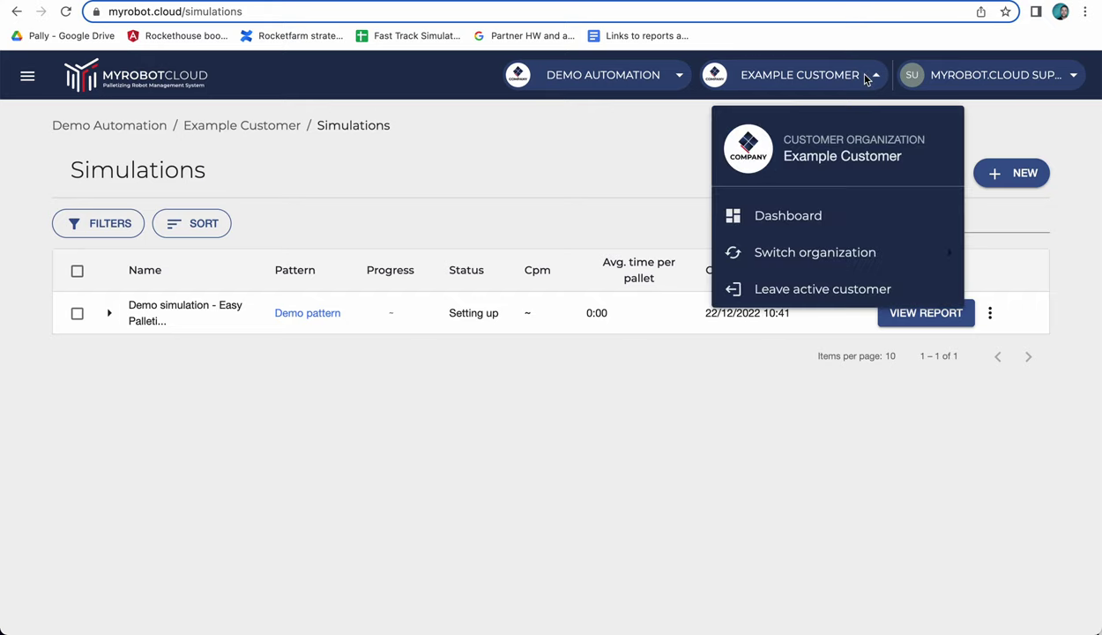
mouse_move(801, 78)
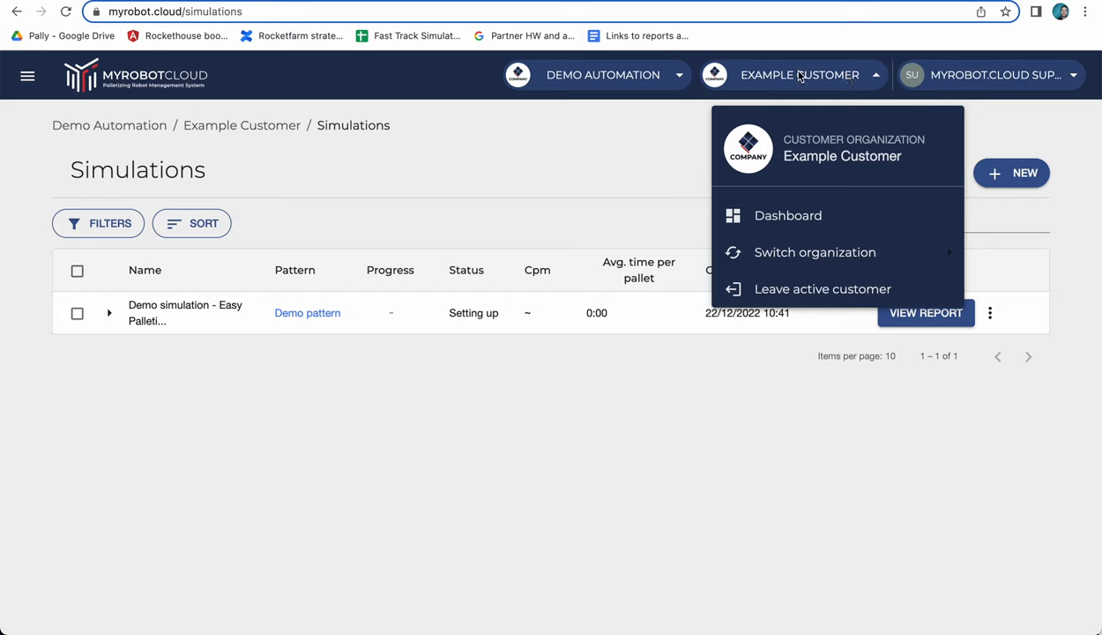
Switch from Example Customer to the Demo customer organization
left_click(814, 252)
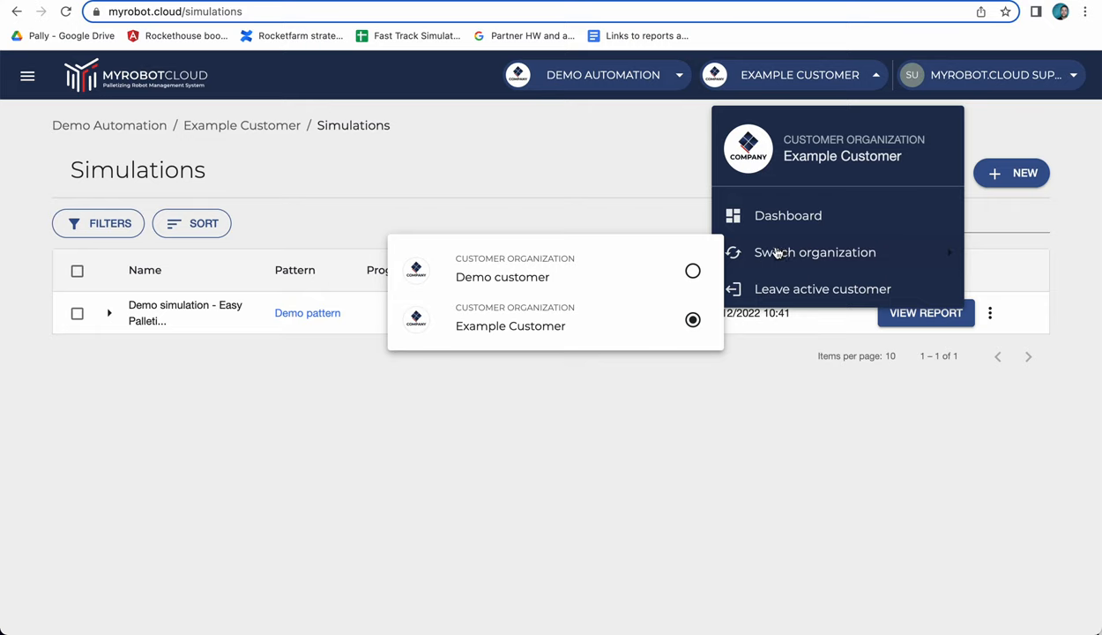
mouse_move(489, 292)
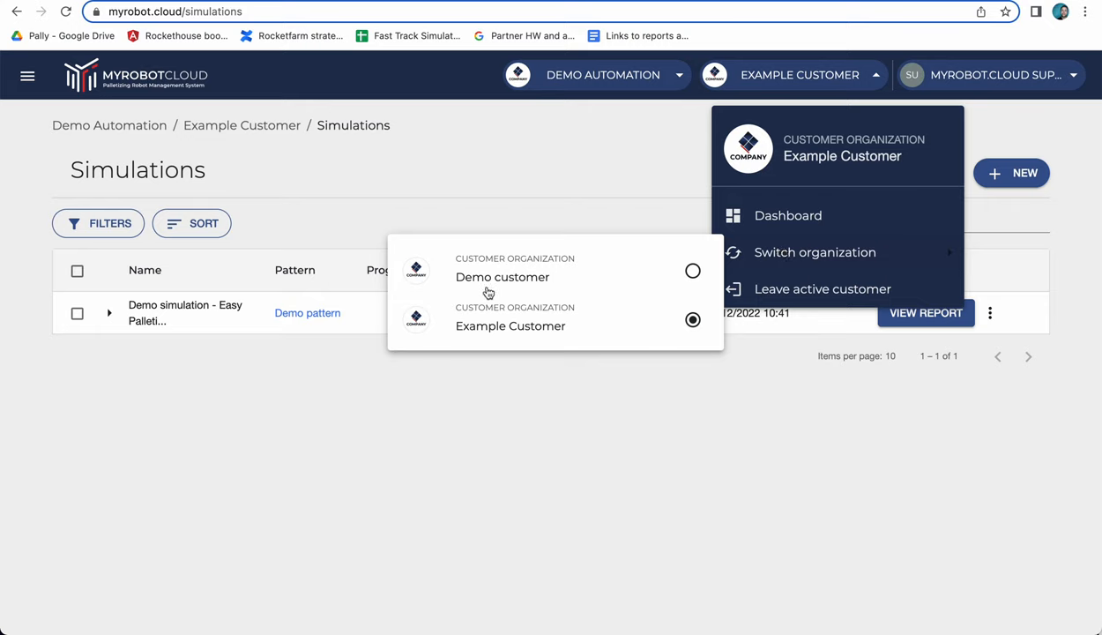
mouse_move(489, 276)
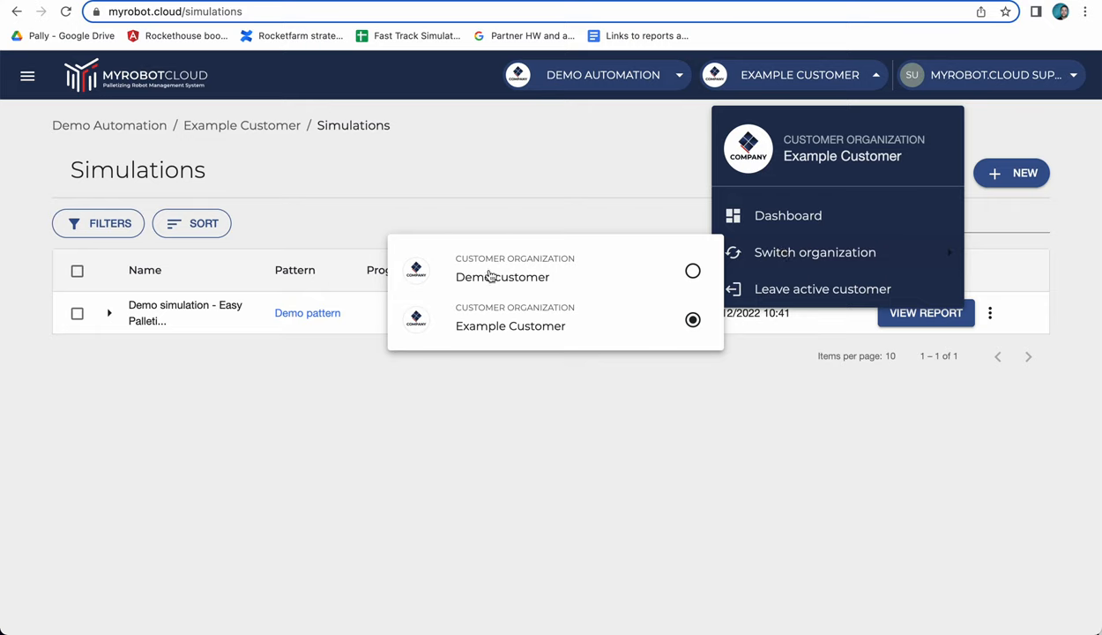
left_click(502, 277)
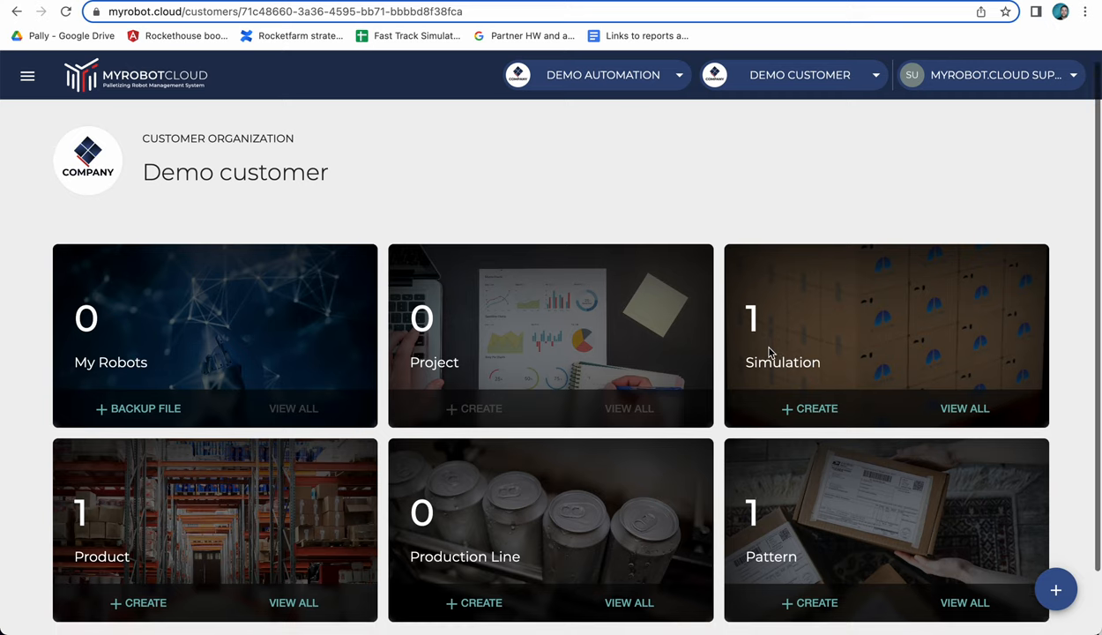
Open View All on the Simulation card to list Demo customer's simulations
left_click(965, 409)
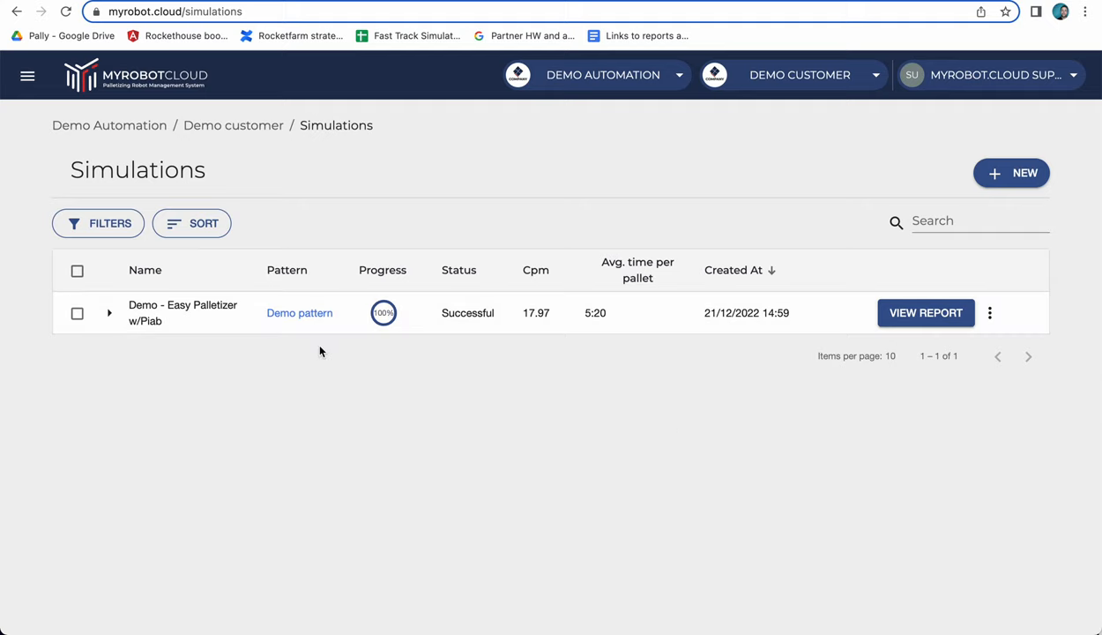
mouse_move(411, 312)
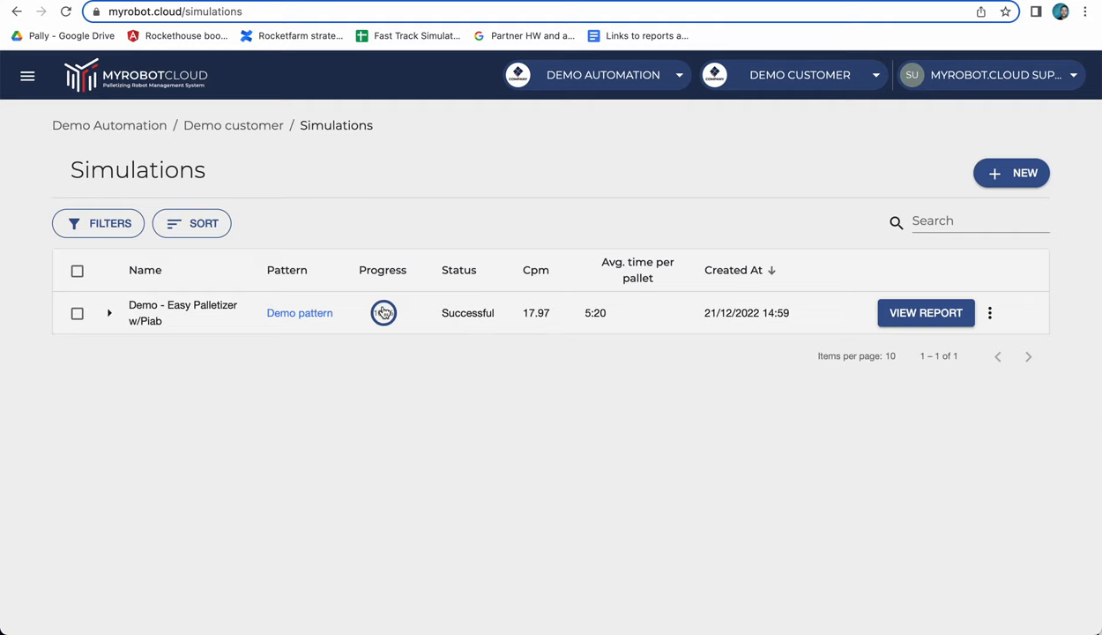
mouse_move(939, 321)
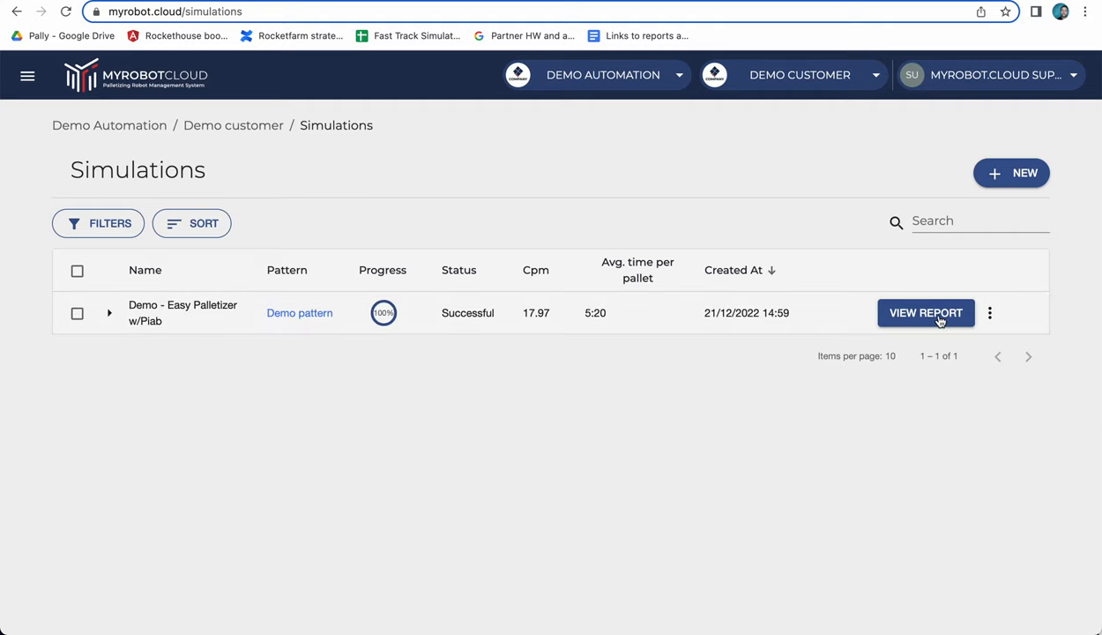
Open the Easy Palletizer w/Piab simulation report and orbit the 3D palletizing scene
left_click(926, 312)
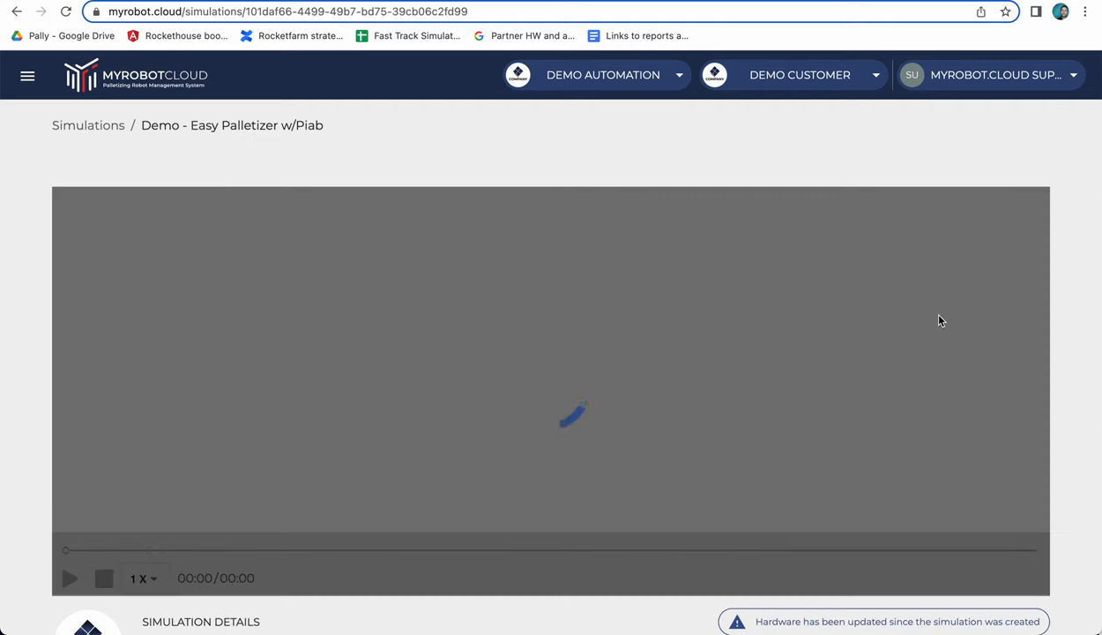
scroll("down", 3)
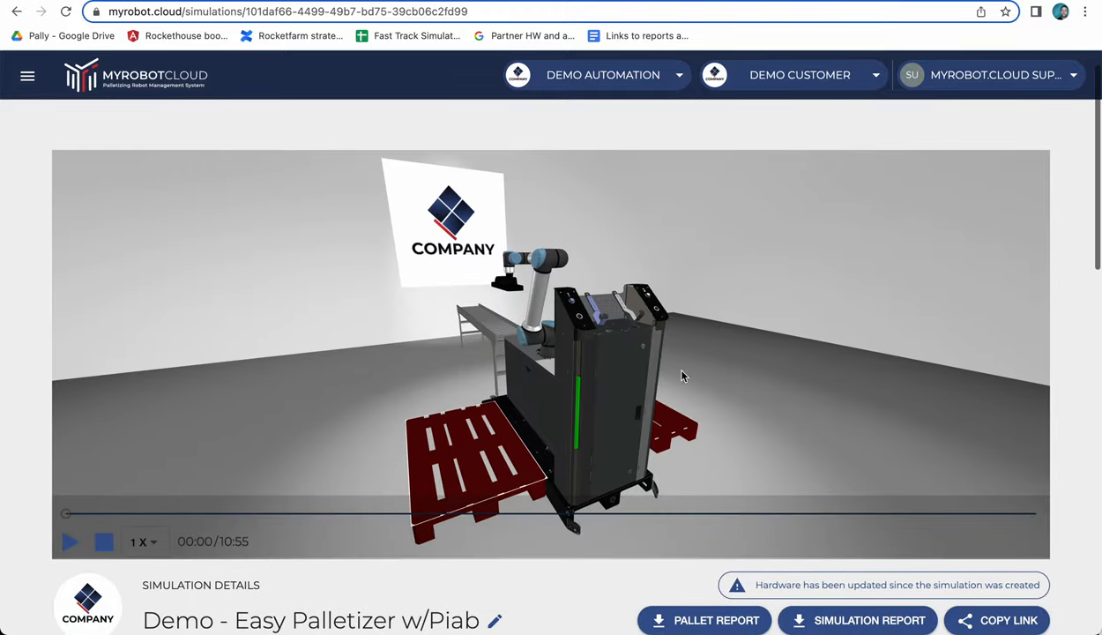
left_click_drag(682, 375, 642, 399)
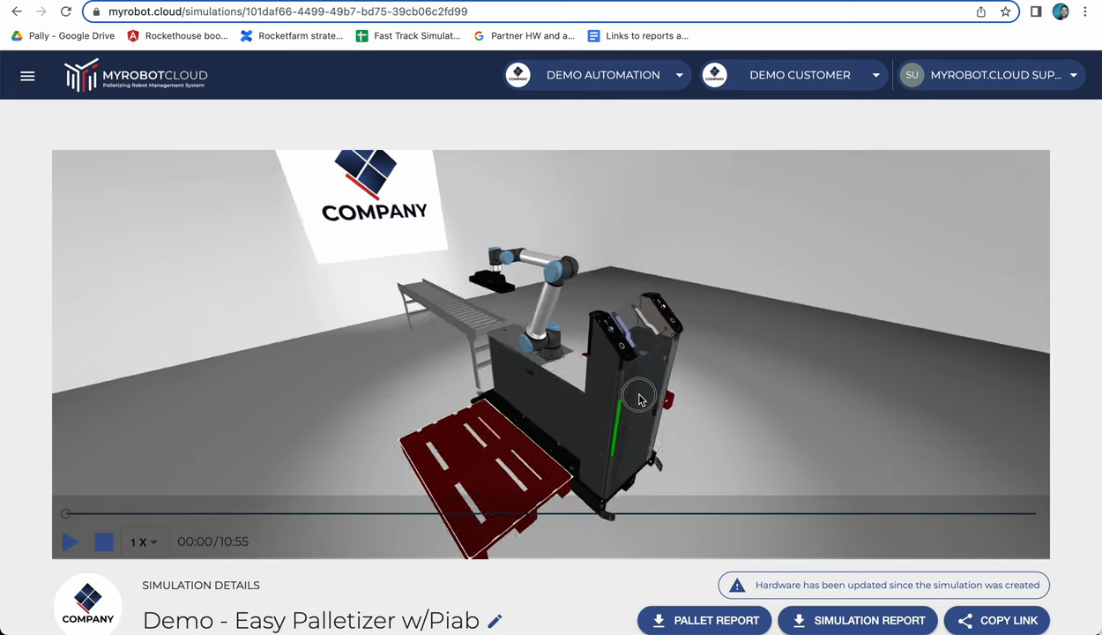
Play the palletizing replay at 4x speed and scroll down to the summary metrics
left_click(69, 542)
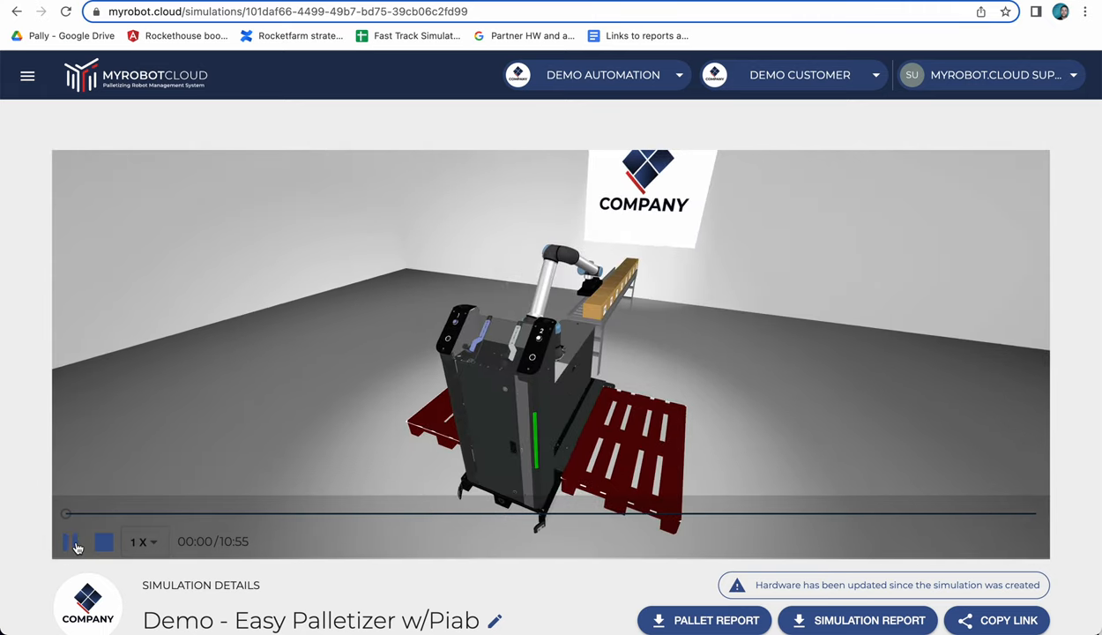
left_click(142, 542)
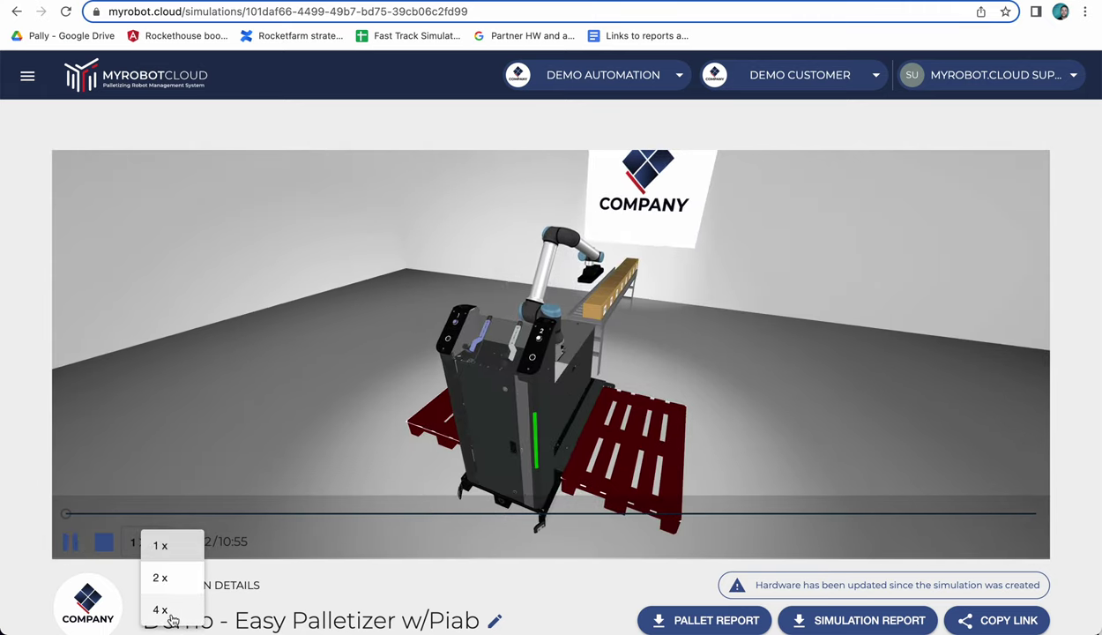
left_click(161, 609)
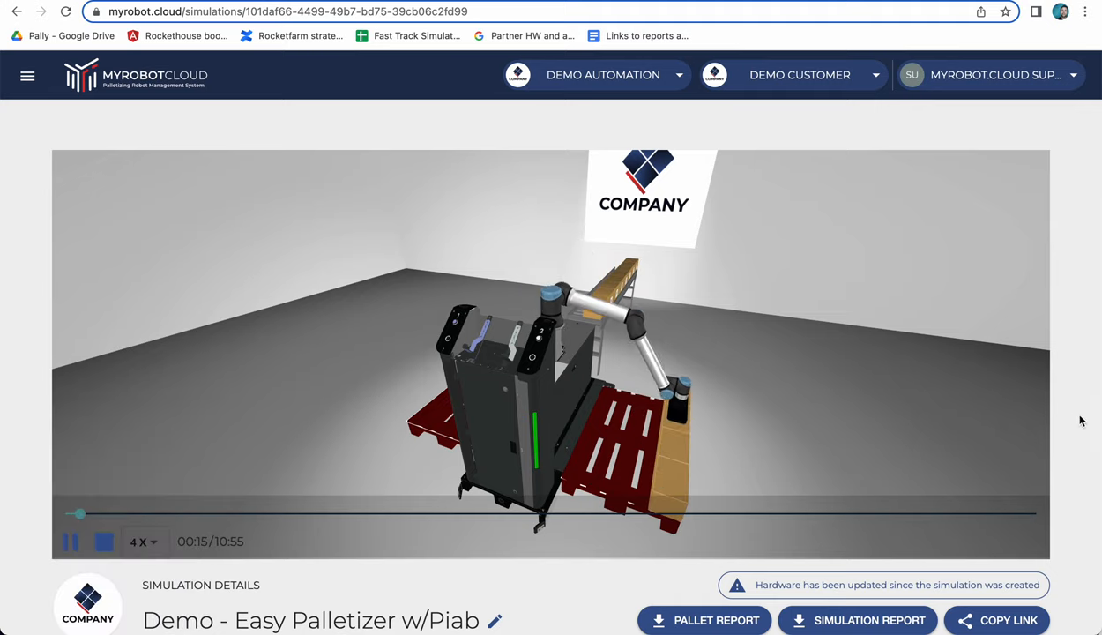
scroll("down", 3)
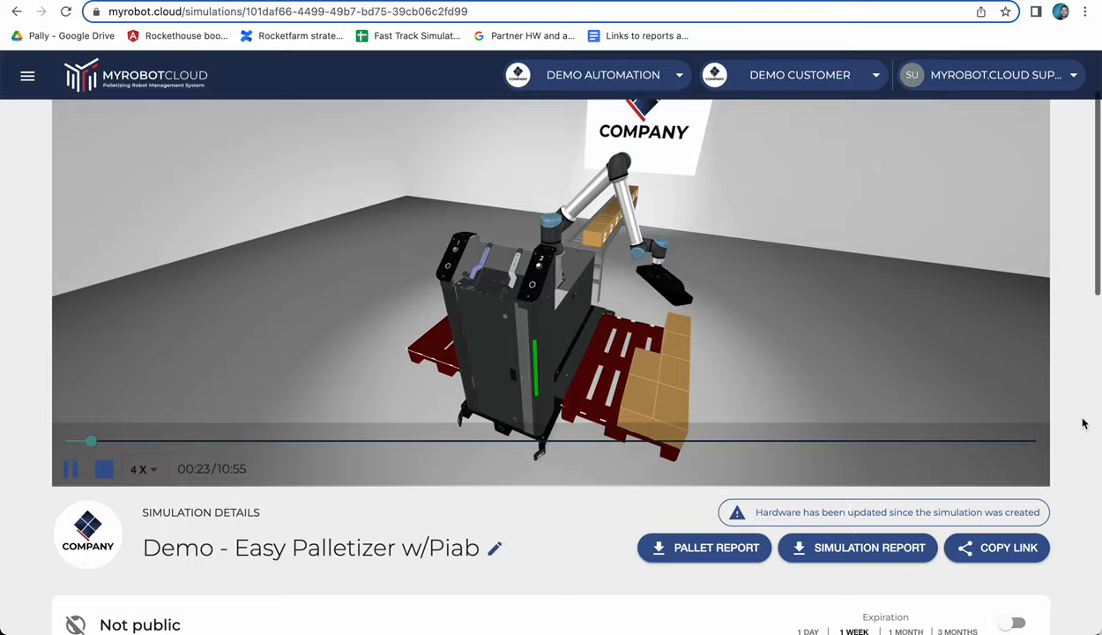
scroll("down", 3)
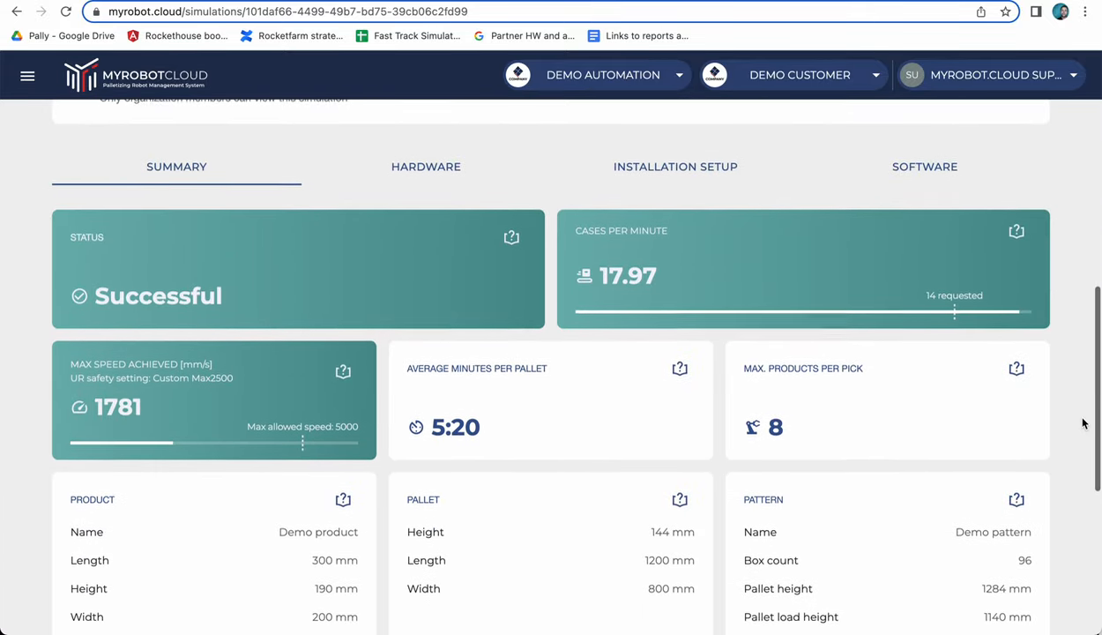